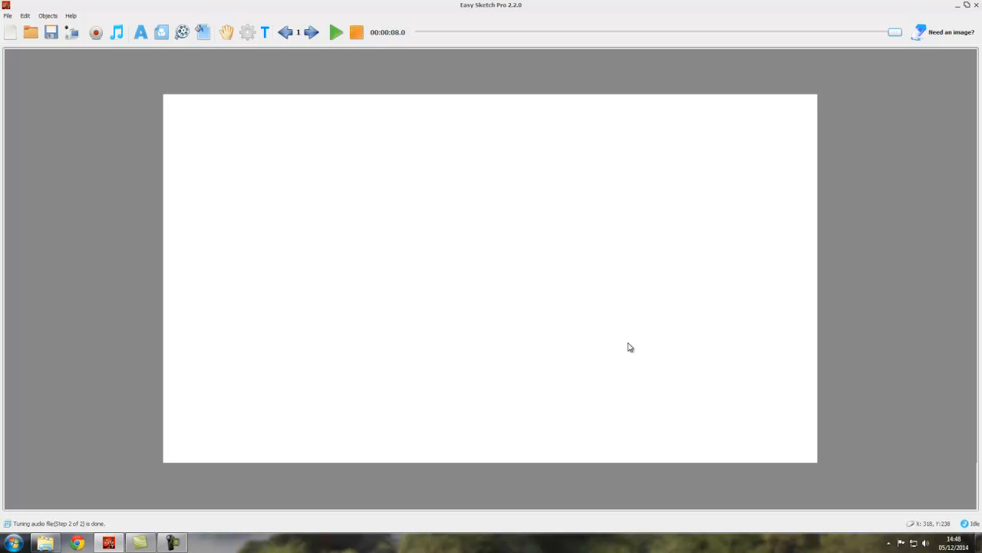
pyautogui.moveTo(353, 147)
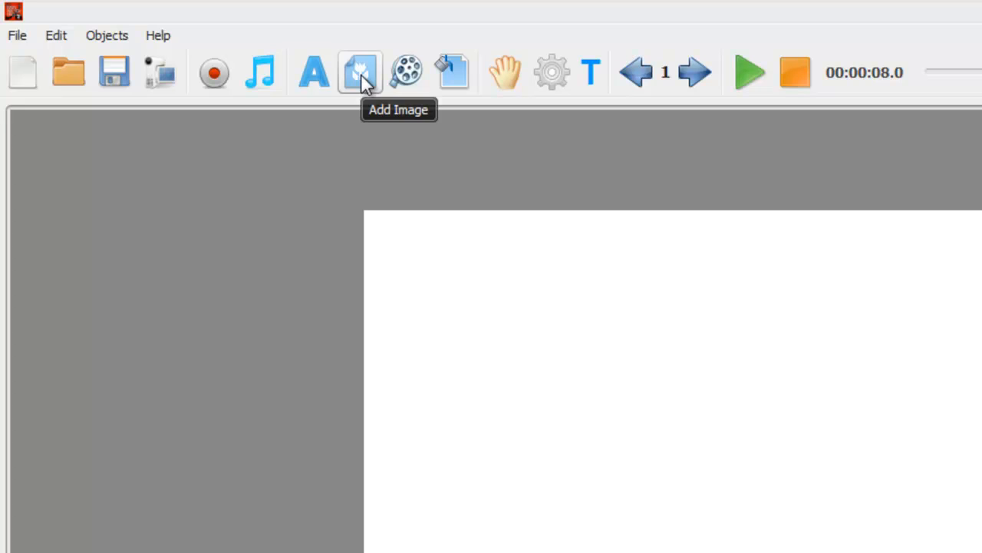
# Bring up the image library via the Add Image toolbar button
pyautogui.click(360, 72)
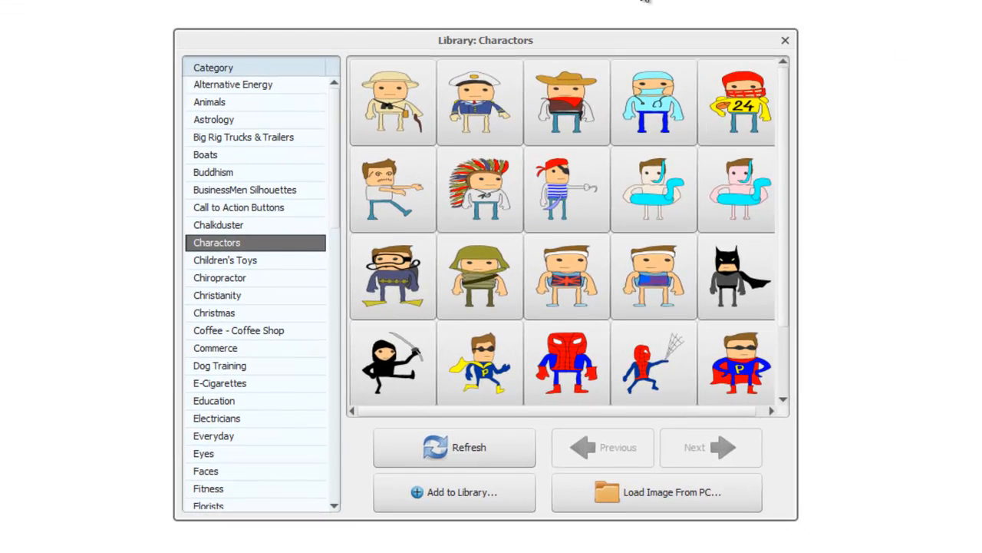
pyautogui.moveTo(298, 295)
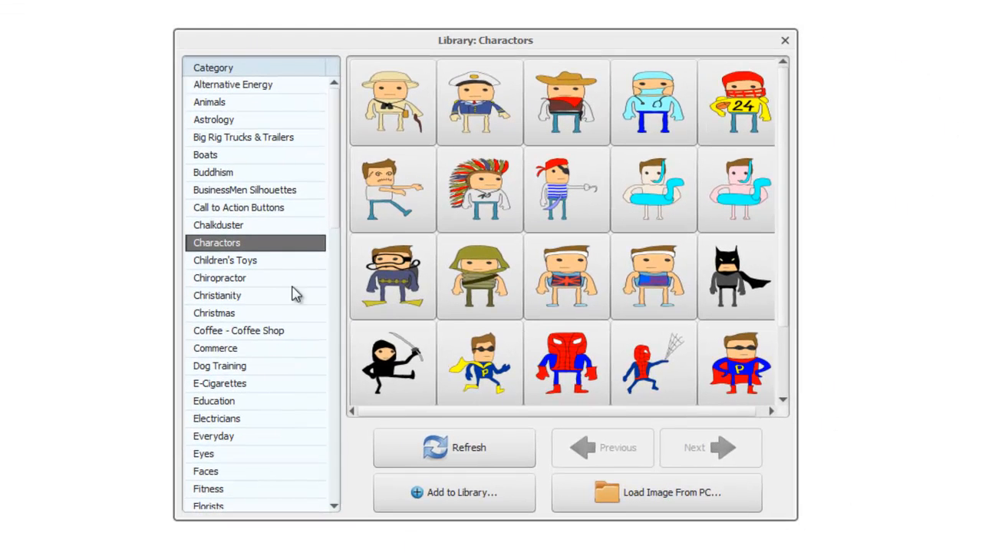
pyautogui.moveTo(654, 102)
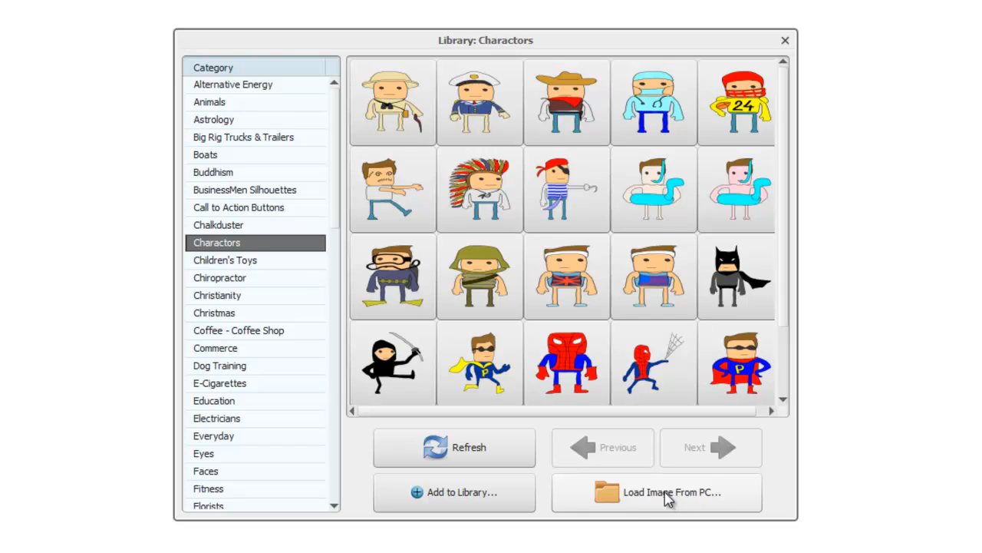
# Start loading an image from the PC and select the Diary PNG in the Images folder
pyautogui.click(657, 491)
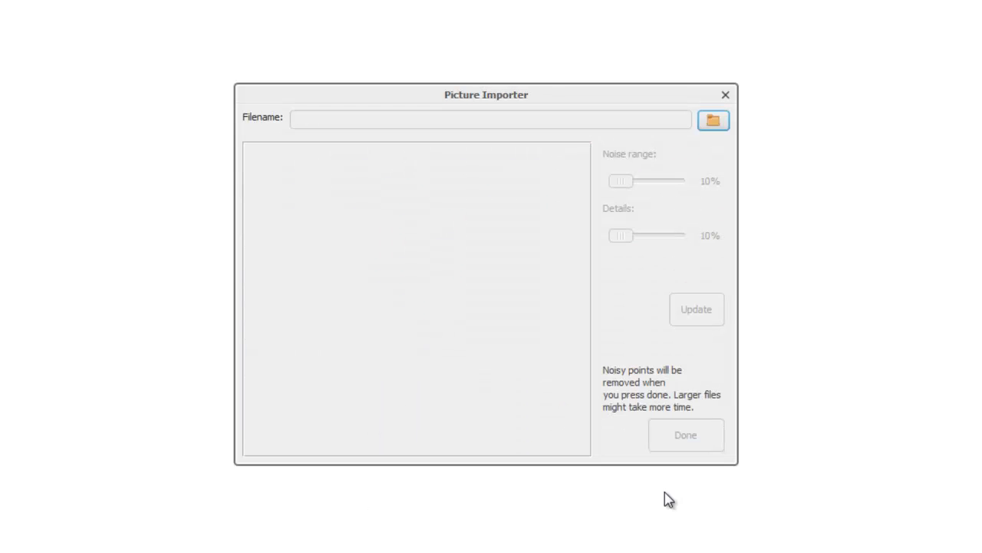
pyautogui.moveTo(540, 104)
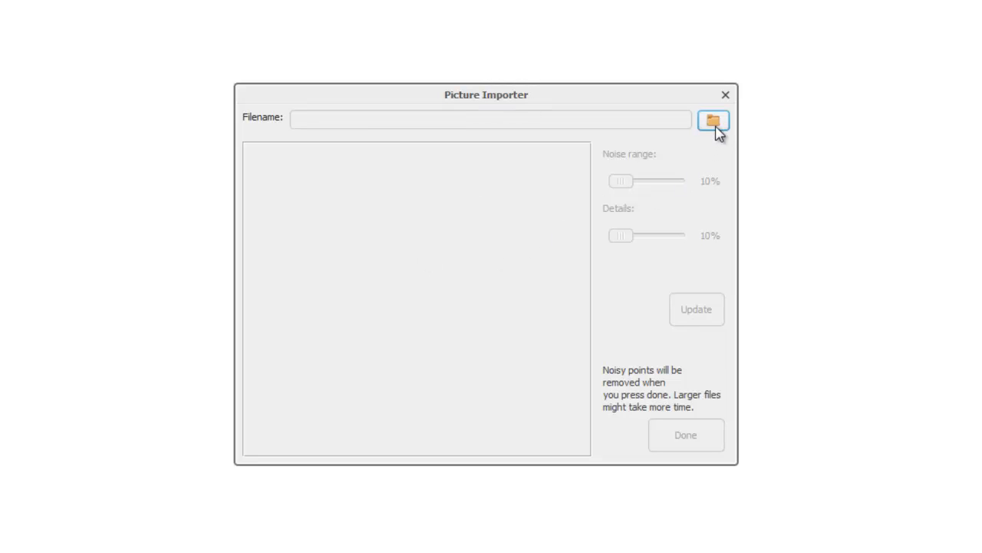
pyautogui.click(712, 120)
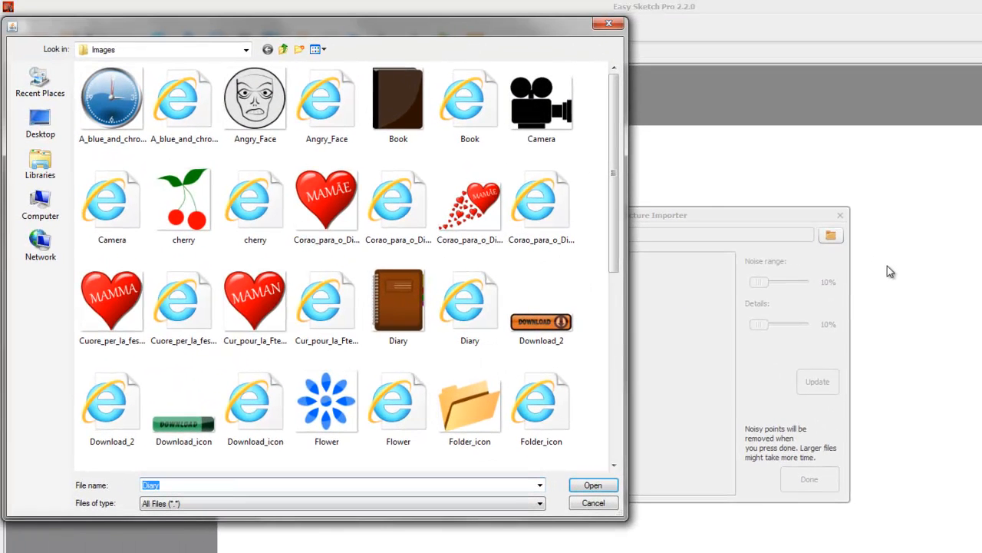
pyautogui.click(397, 198)
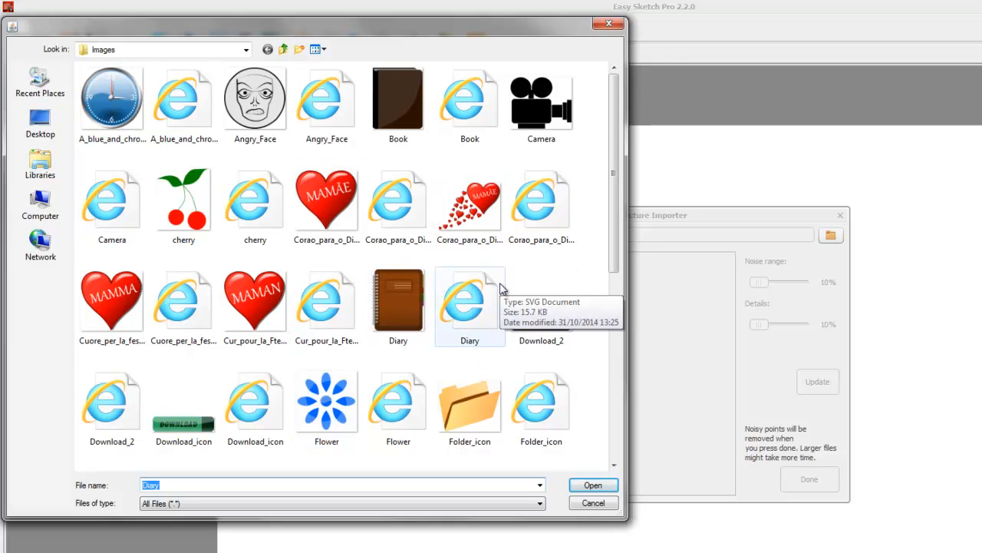
pyautogui.moveTo(593, 188)
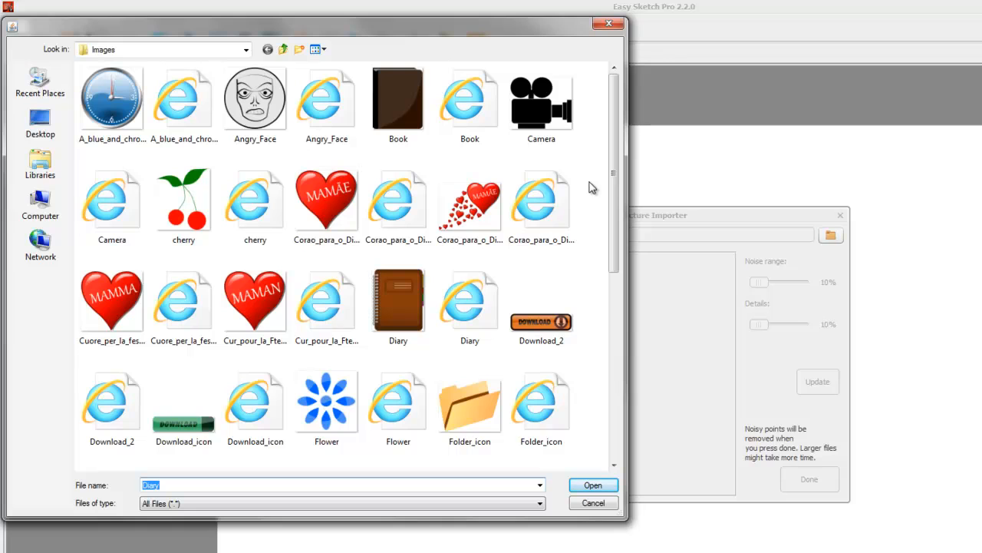
pyautogui.moveTo(718, 291)
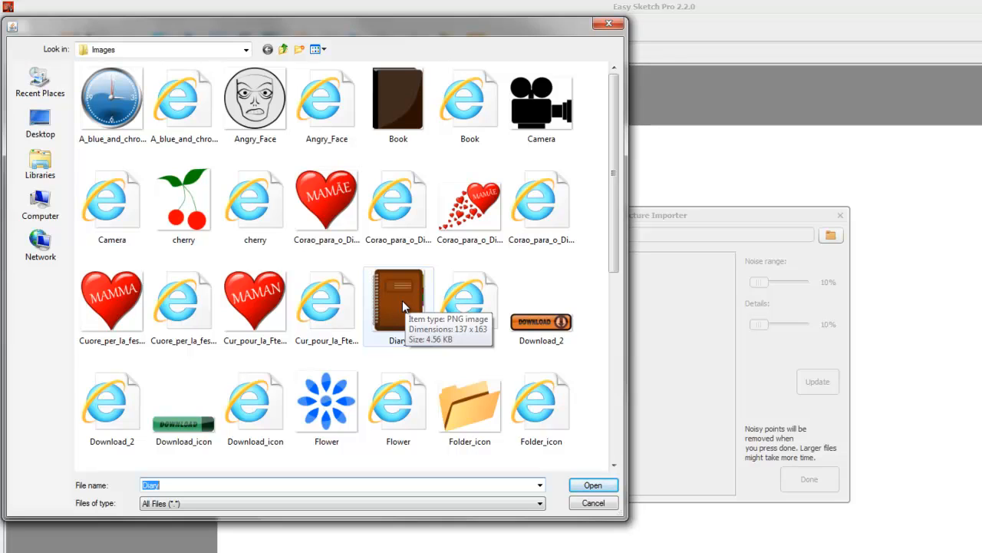
pyautogui.click(398, 299)
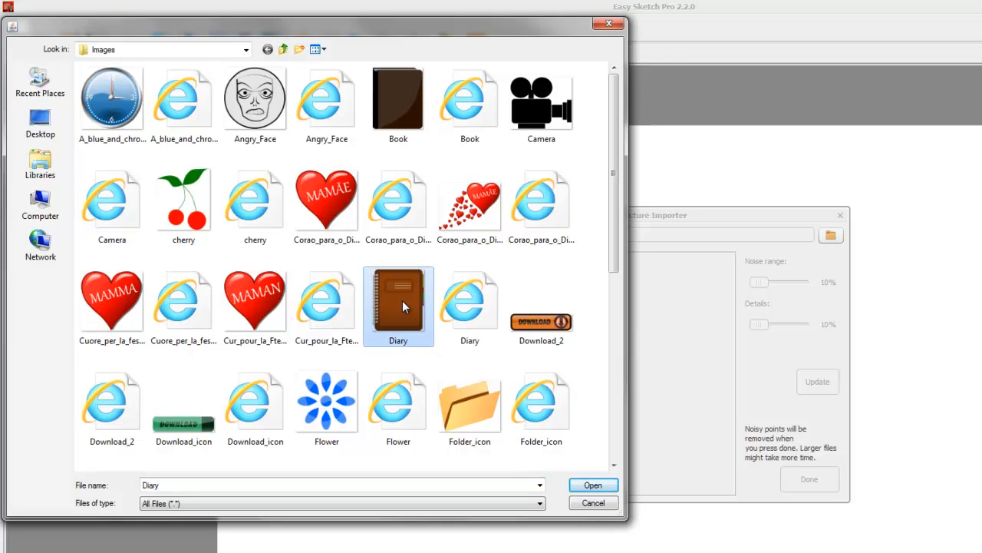
# Load Diary.png into the Picture Importer and retrace it with raised noise and detail
pyautogui.click(592, 485)
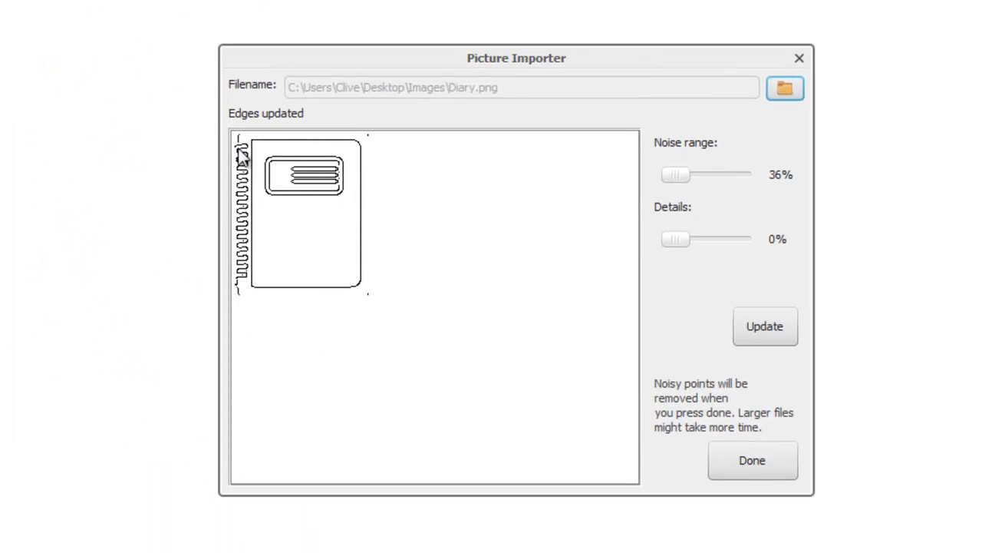
pyautogui.moveTo(350, 233)
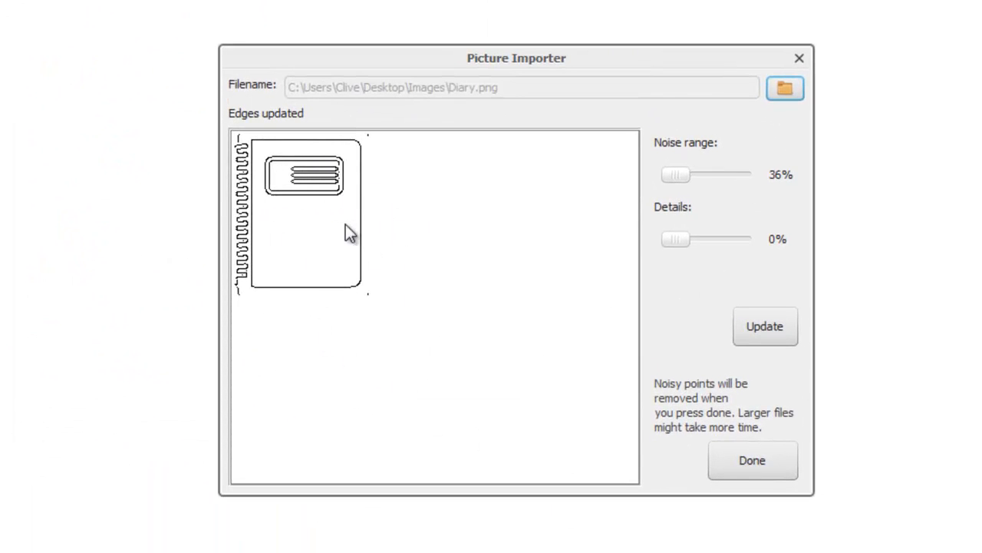
pyautogui.moveTo(356, 269)
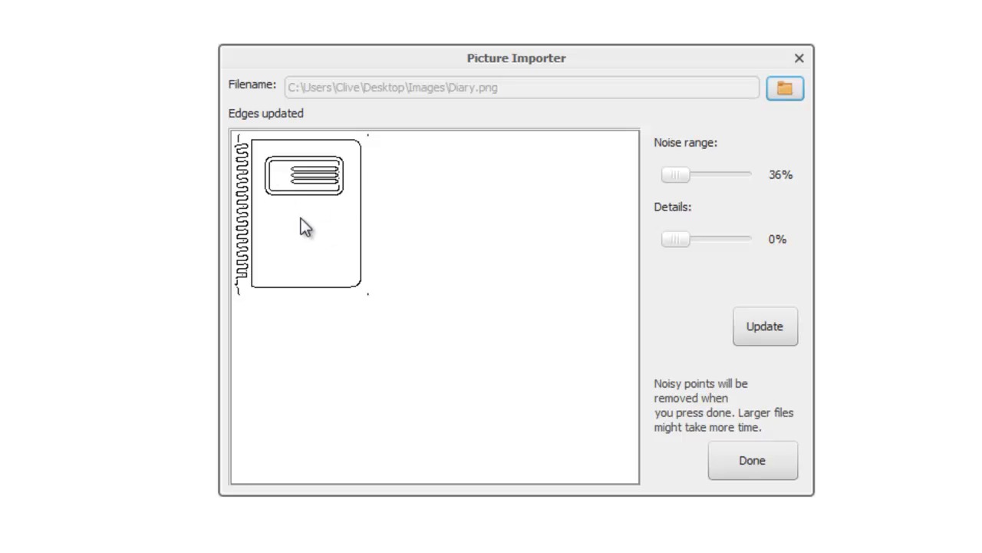
pyautogui.moveTo(771, 203)
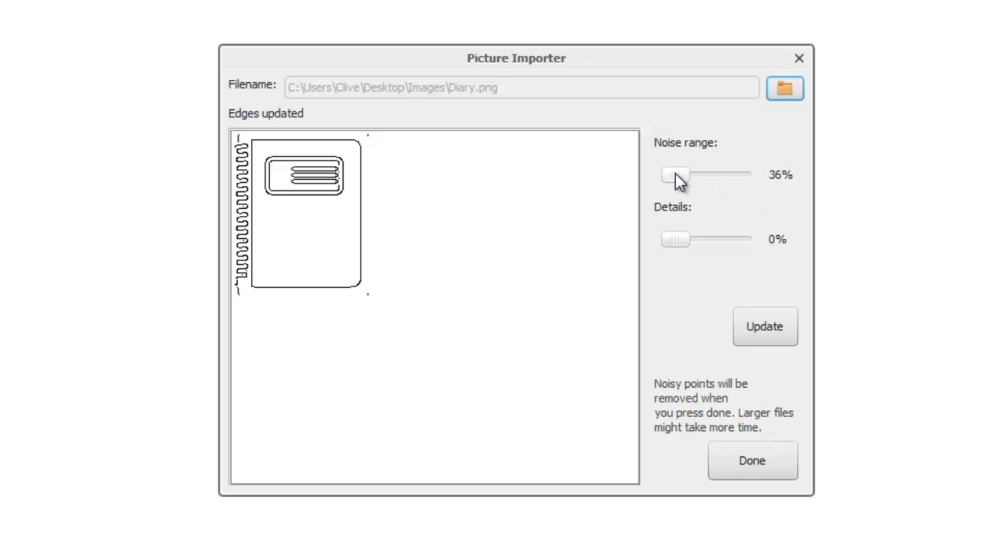
pyautogui.moveTo(771, 245)
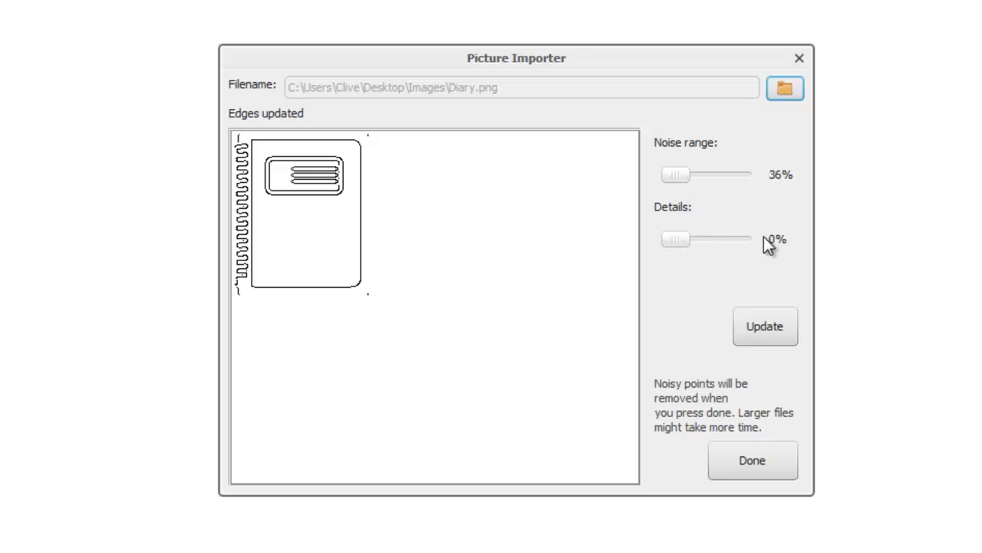
pyautogui.moveTo(675, 175); pyautogui.dragTo(689, 175)
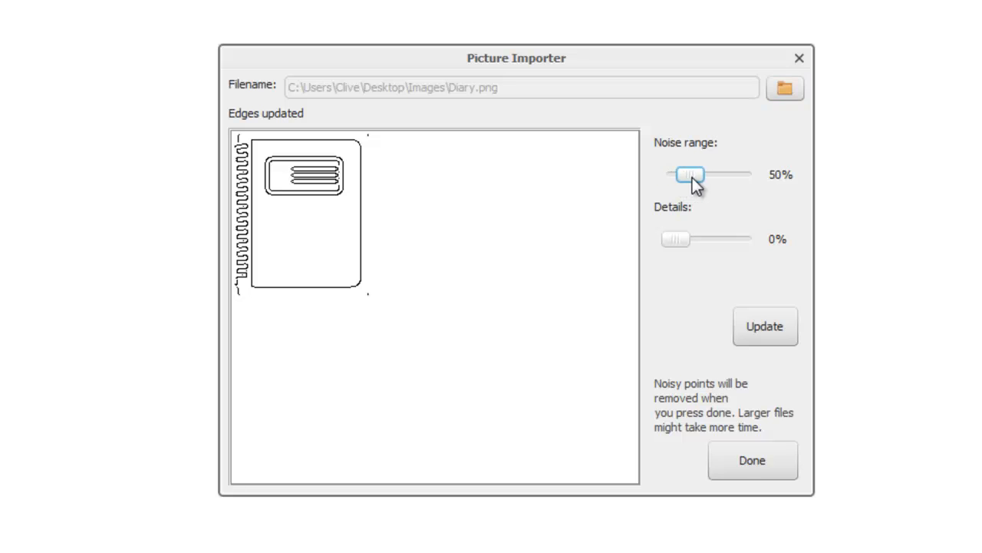
pyautogui.moveTo(687, 173); pyautogui.dragTo(706, 173)
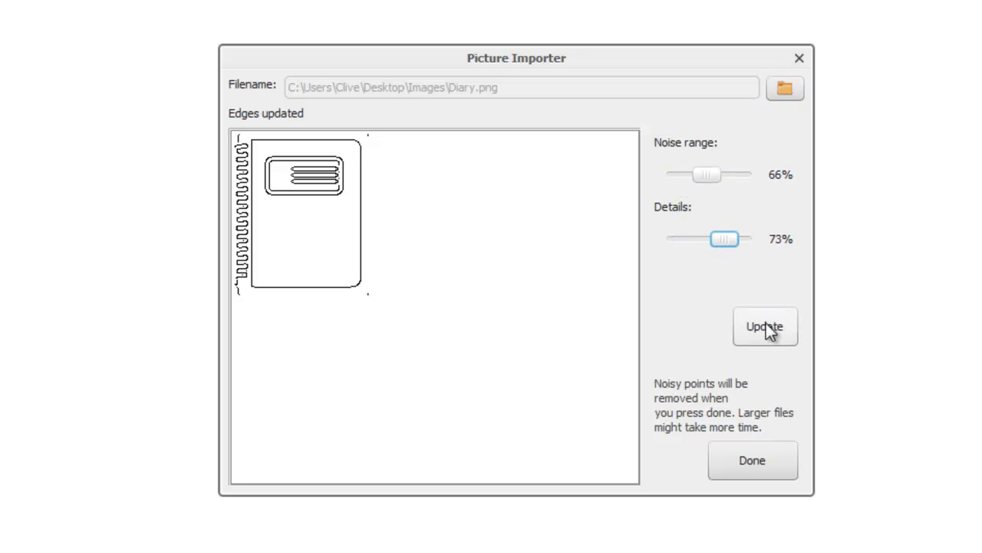
pyautogui.click(765, 325)
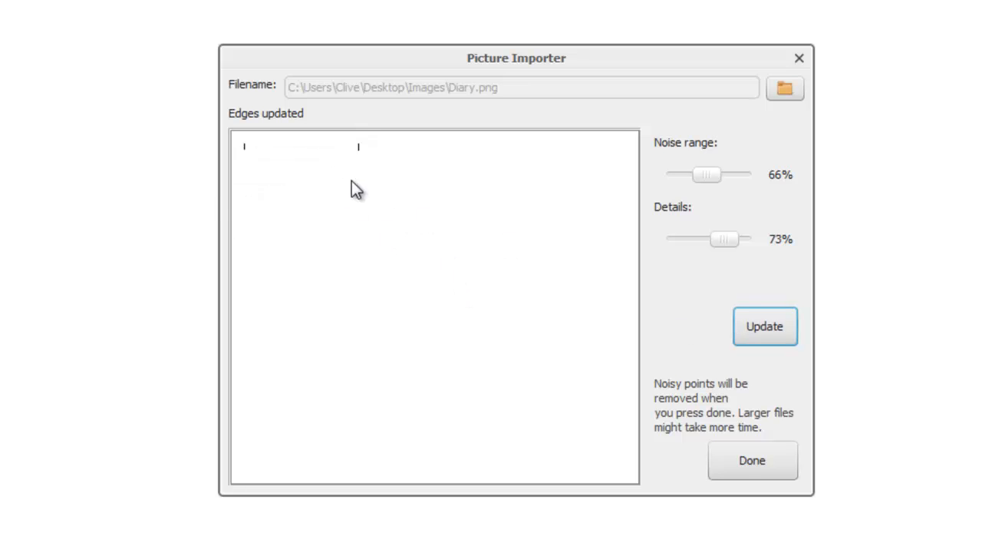
pyautogui.moveTo(744, 297)
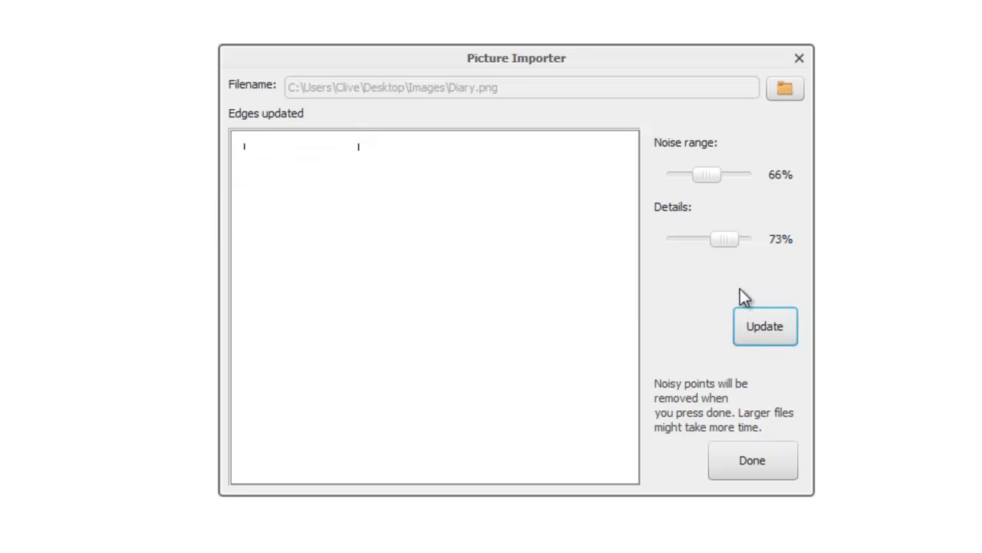
# Restore noise range 36% and details 0% and regenerate the diary outline
pyautogui.moveTo(723, 240); pyautogui.dragTo(674, 239)
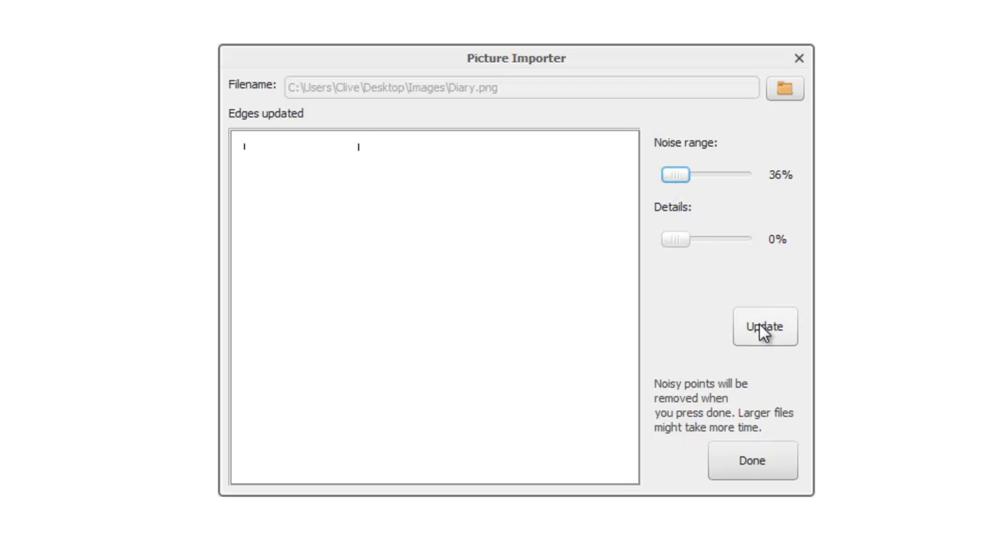
pyautogui.click(765, 325)
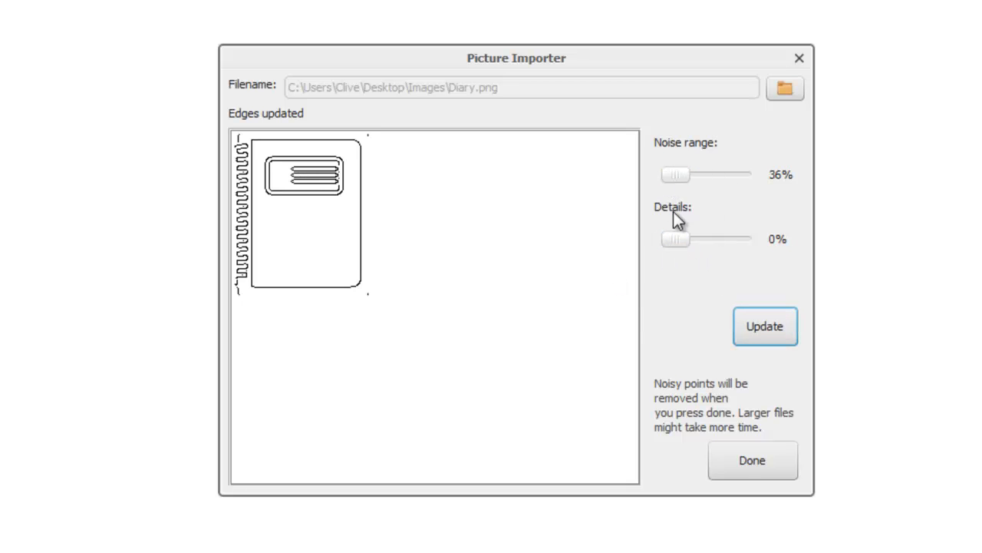
pyautogui.moveTo(729, 230)
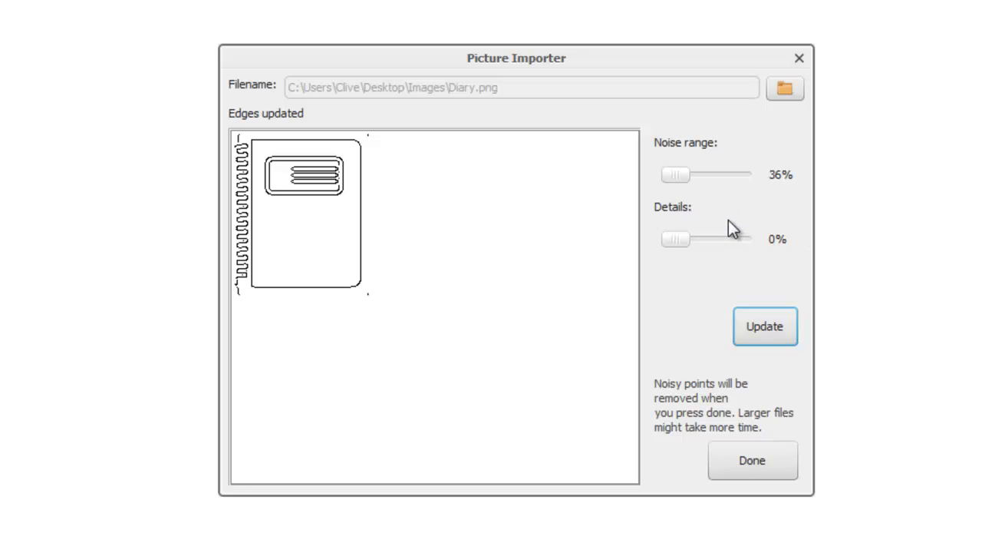
pyautogui.moveTo(350, 230)
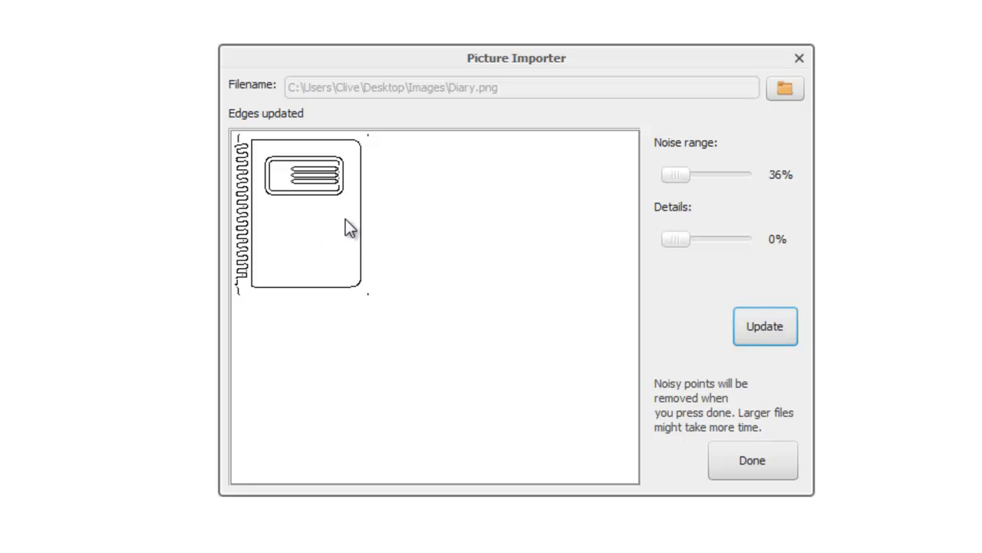
pyautogui.moveTo(323, 279)
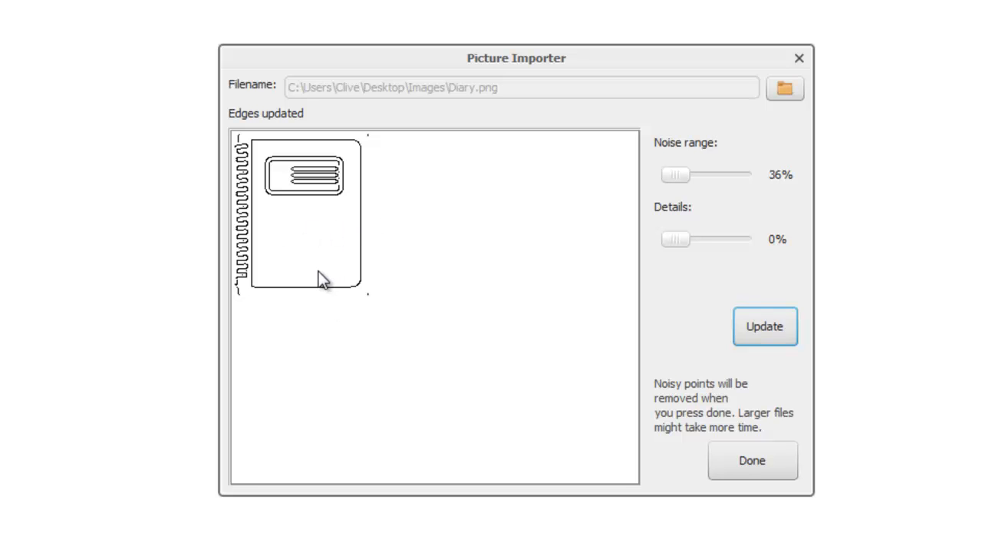
pyautogui.moveTo(730, 213)
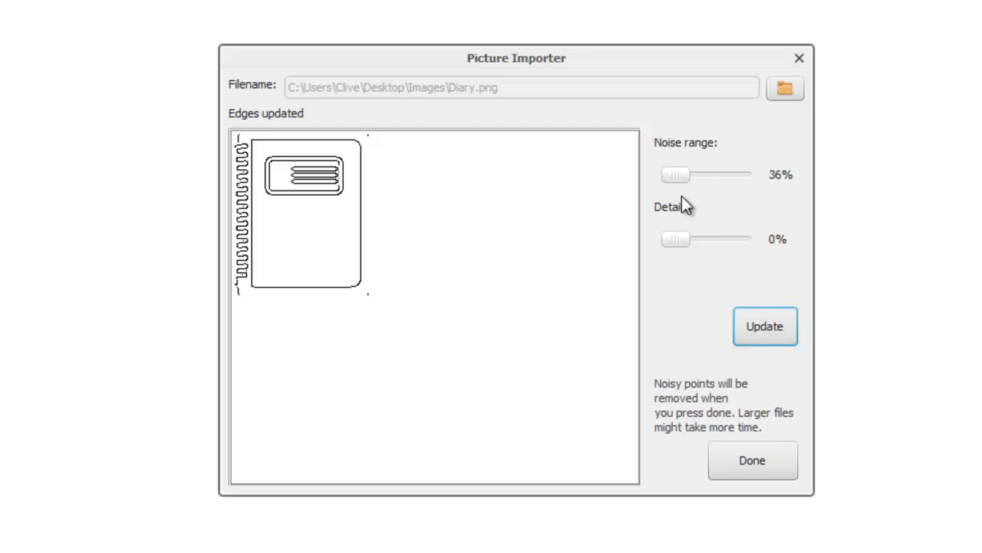
pyautogui.moveTo(448, 223)
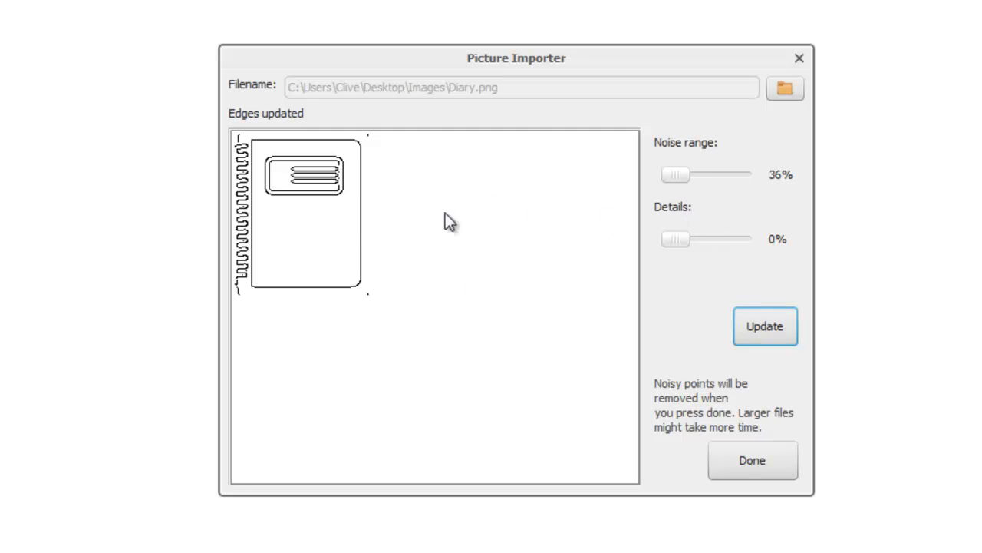
pyautogui.moveTo(783, 318)
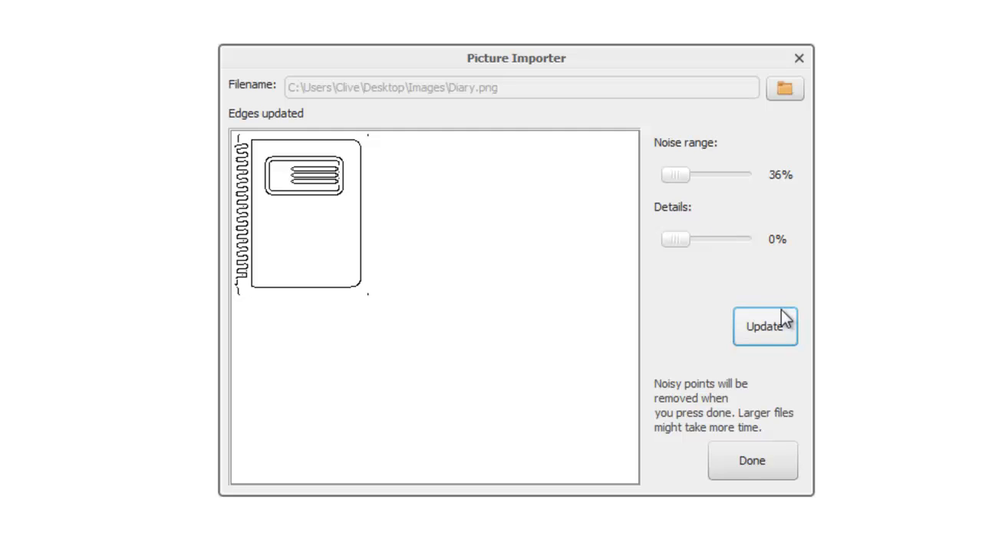
pyautogui.moveTo(446, 270)
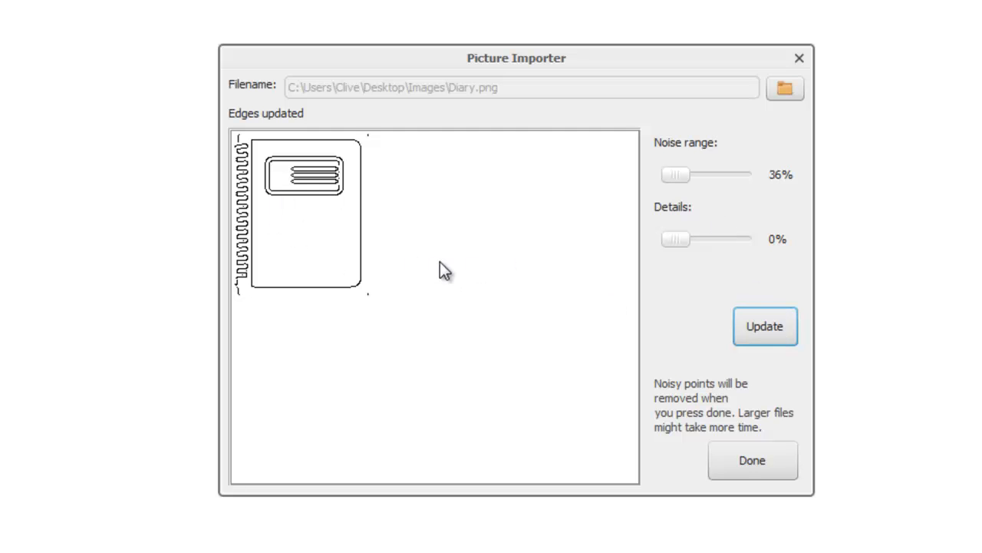
pyautogui.moveTo(752, 460)
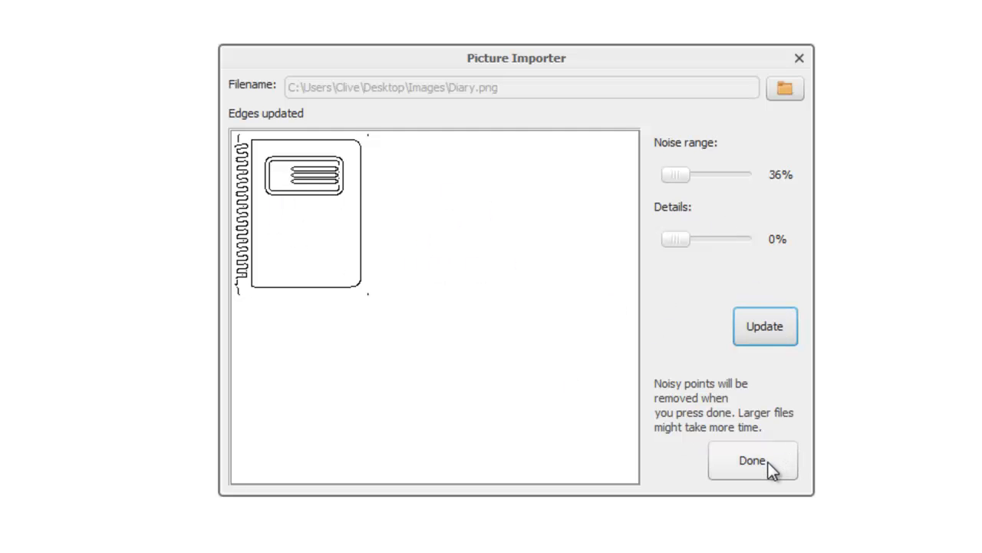
# Finish the import so the traced diary is placed on the canvas
pyautogui.click(753, 460)
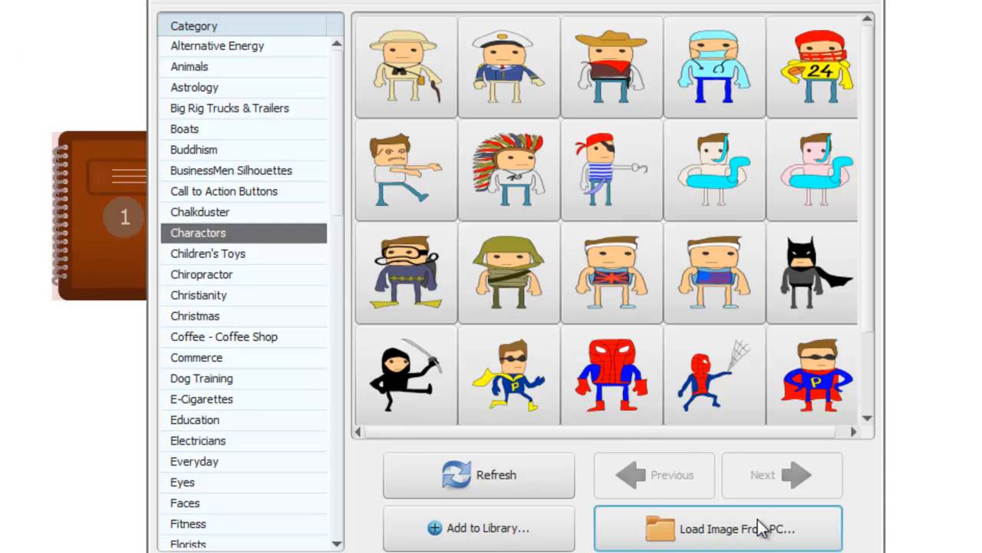
# Import the A_blue_and_chrome_clock picture from the PC onto the canvas
pyautogui.click(737, 528)
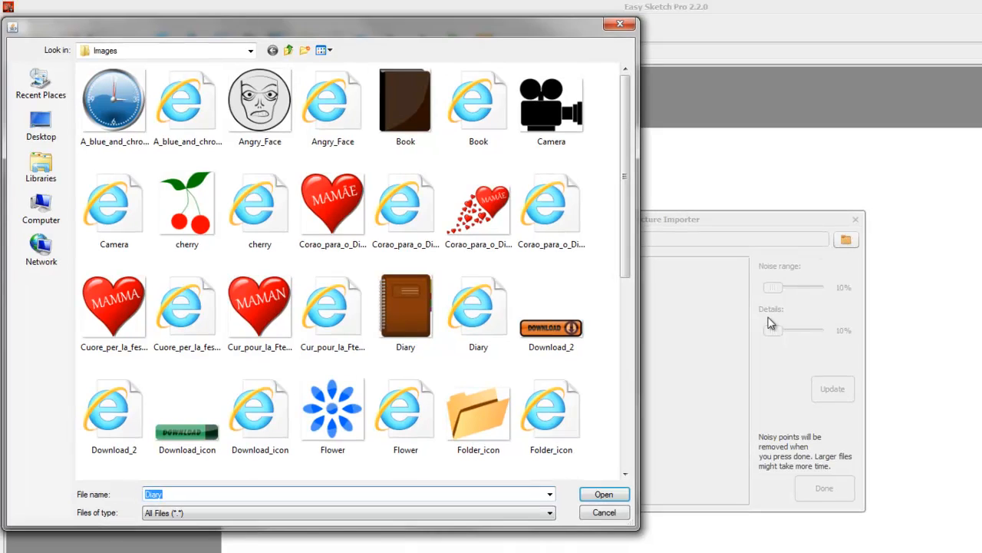
pyautogui.moveTo(113, 95)
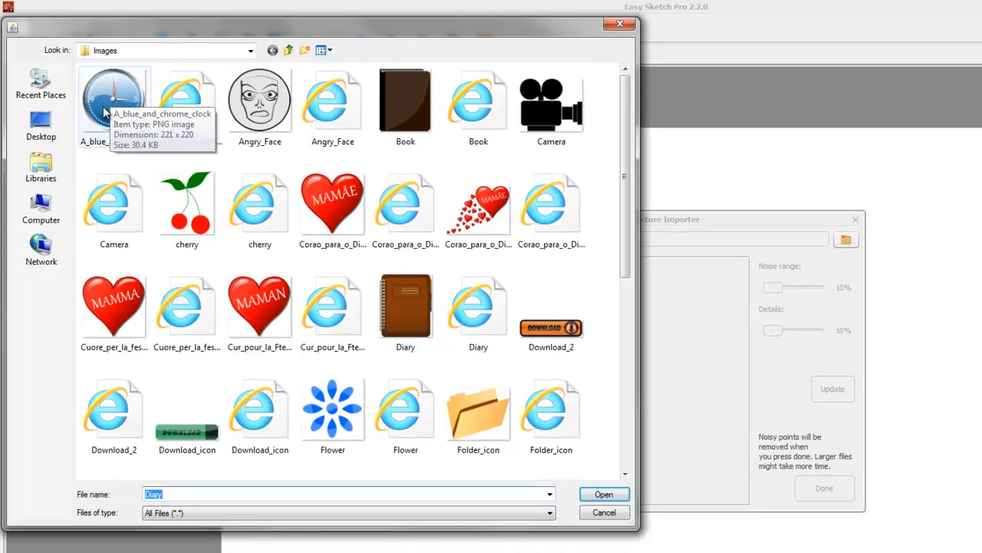
pyautogui.click(113, 100)
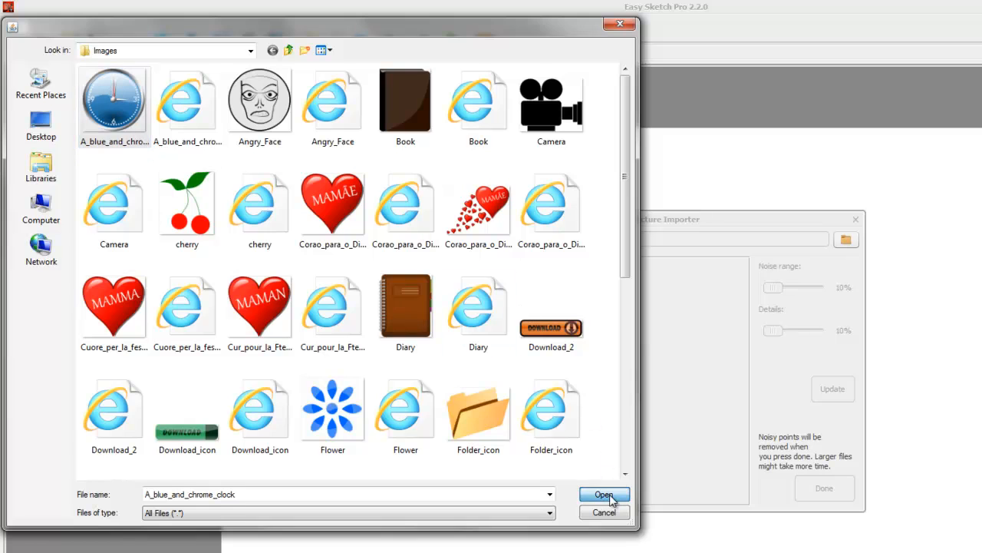
pyautogui.click(605, 495)
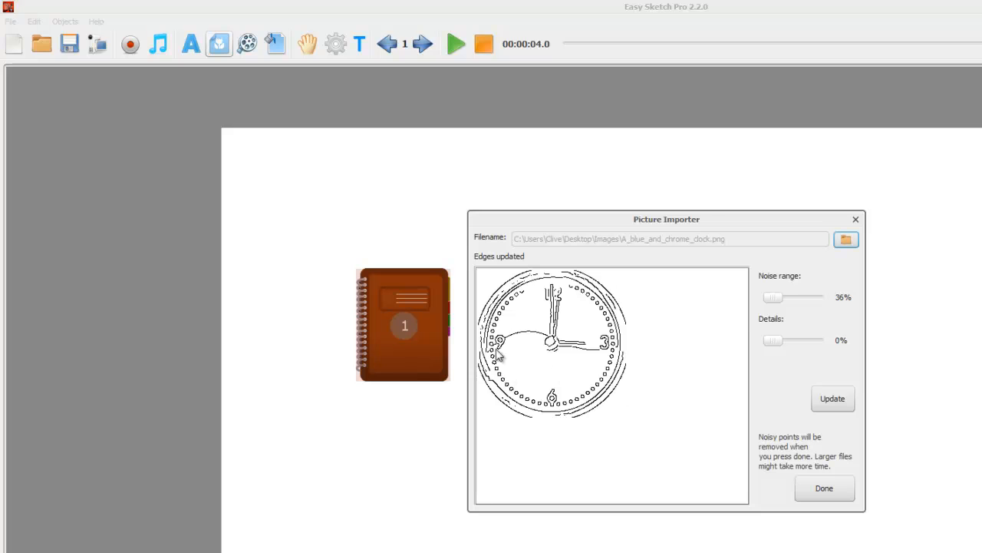
pyautogui.moveTo(606, 374)
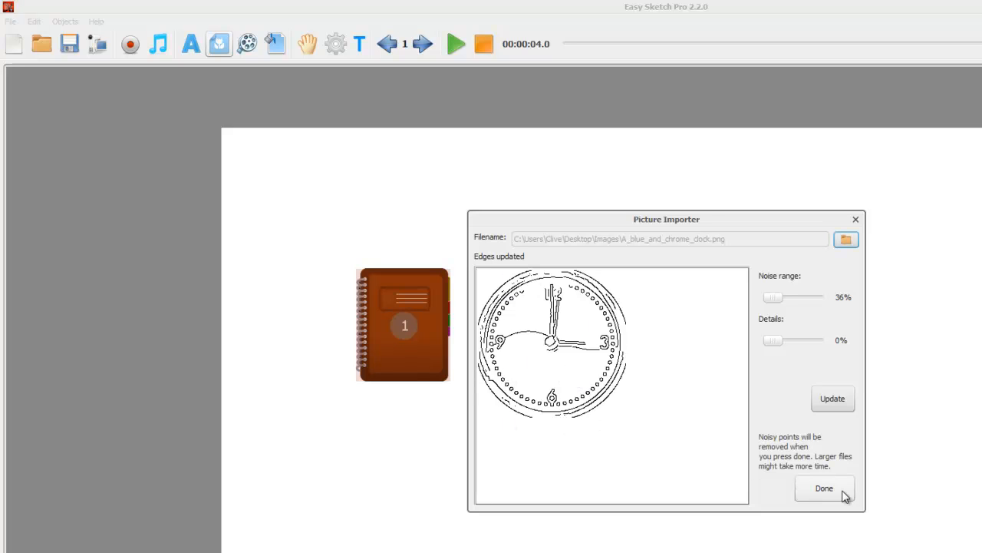
pyautogui.click(822, 488)
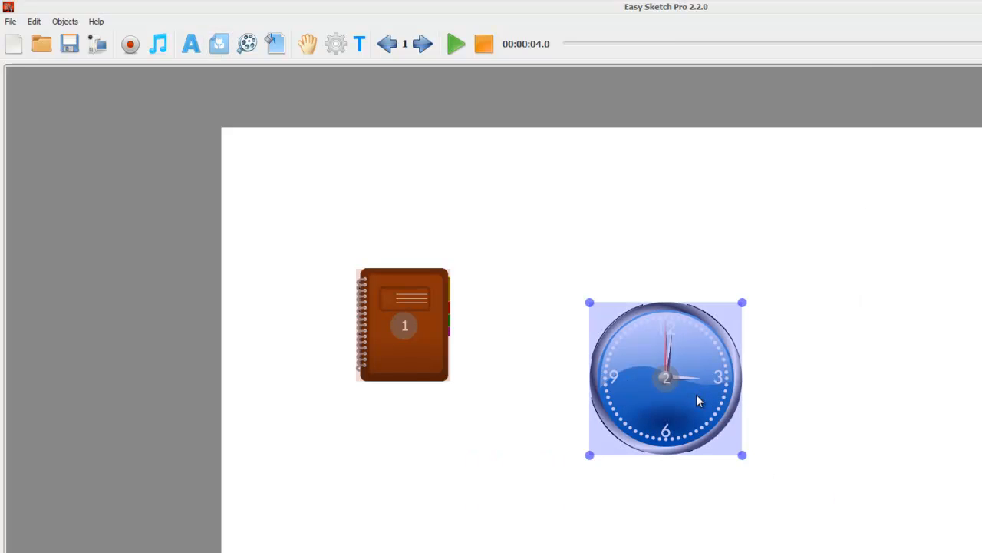
# Move the clock to the right of the diary, then clear both images from the canvas
pyautogui.moveTo(666, 378); pyautogui.dragTo(791, 332)
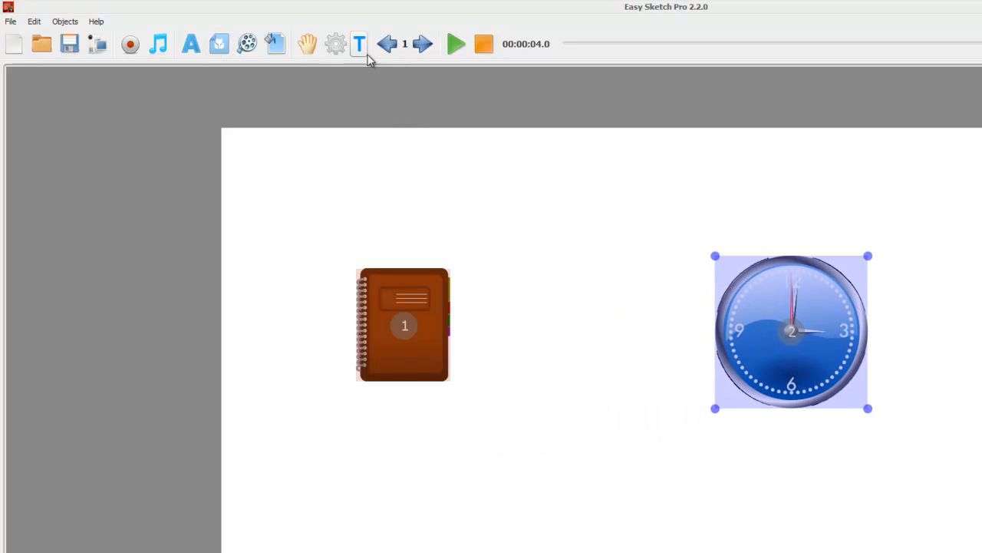
pyautogui.click(456, 43)
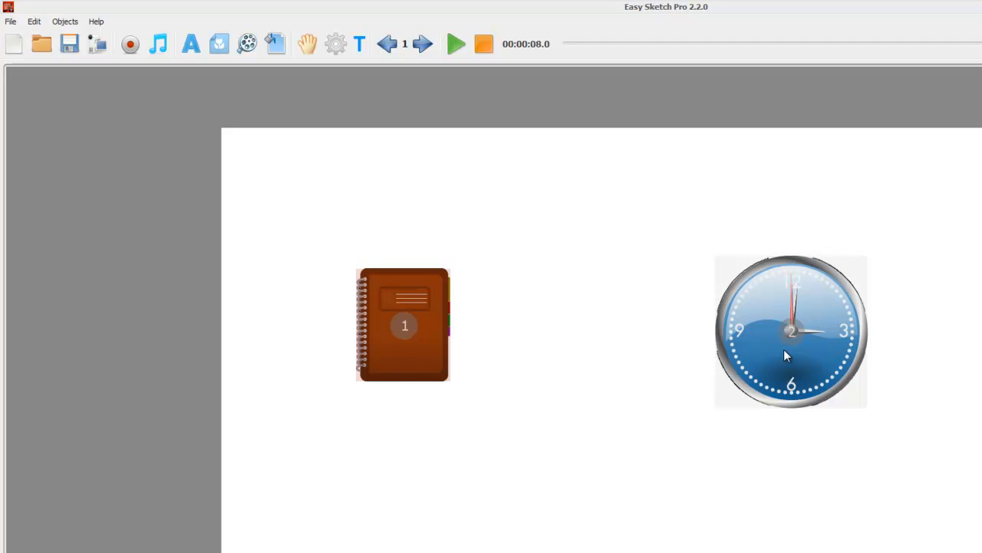
pyautogui.click(790, 330)
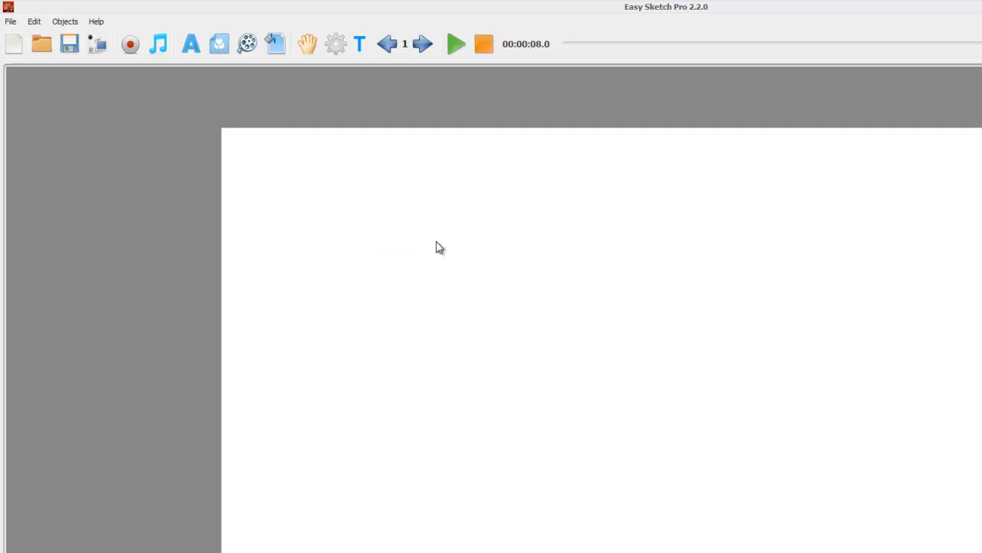
# Import the Diary SVG vector file from the PC onto the empty canvas
pyautogui.click(218, 43)
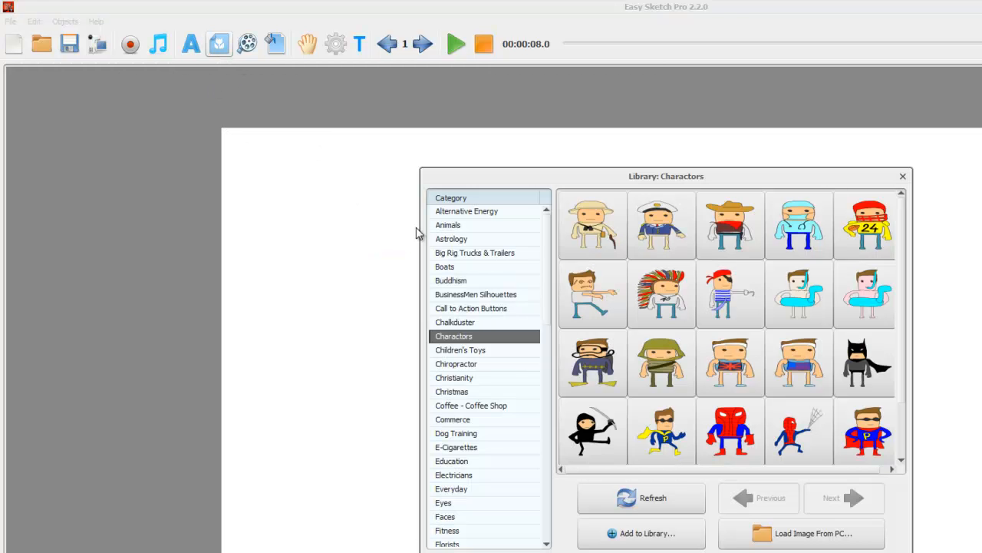
pyautogui.click(801, 533)
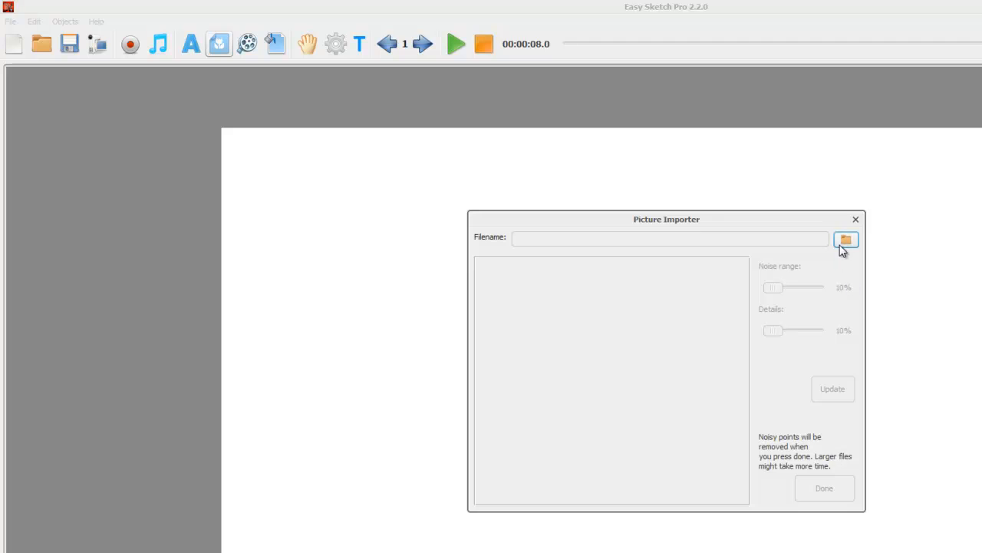
pyautogui.click(846, 239)
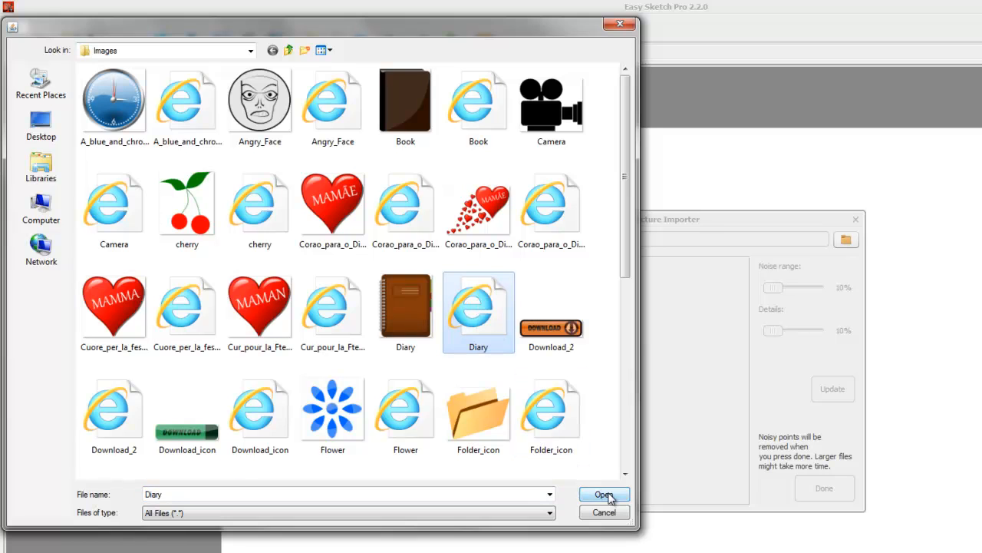
pyautogui.click(603, 494)
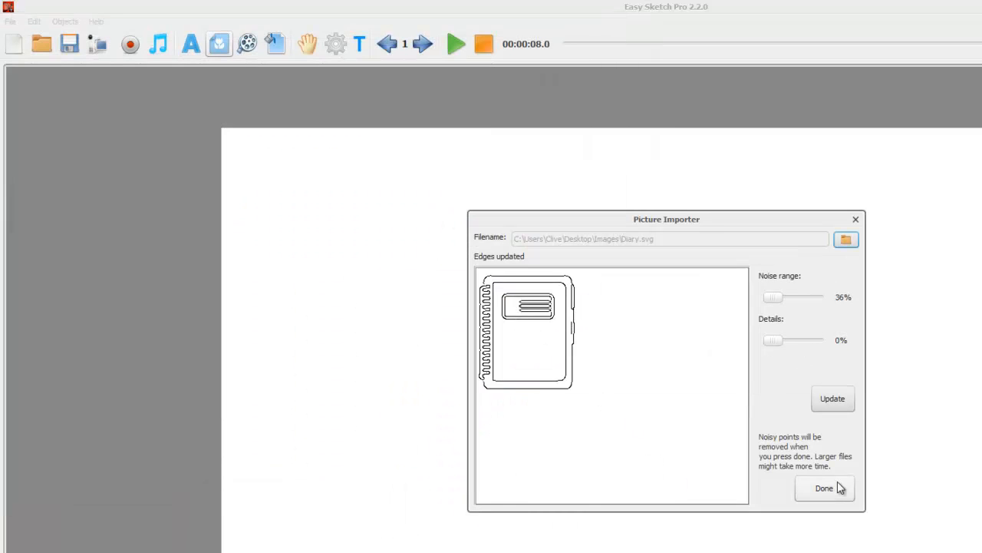
pyautogui.click(824, 488)
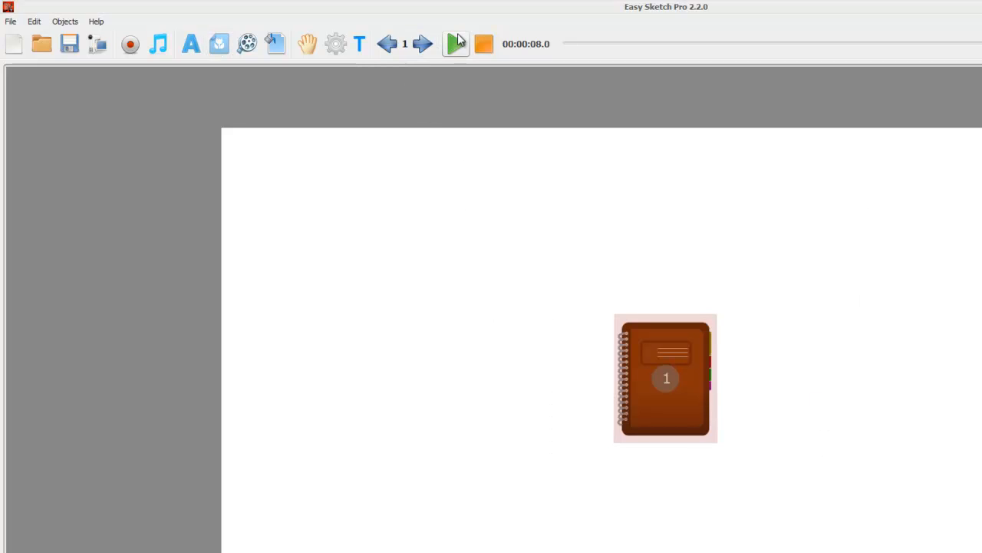
pyautogui.click(455, 43)
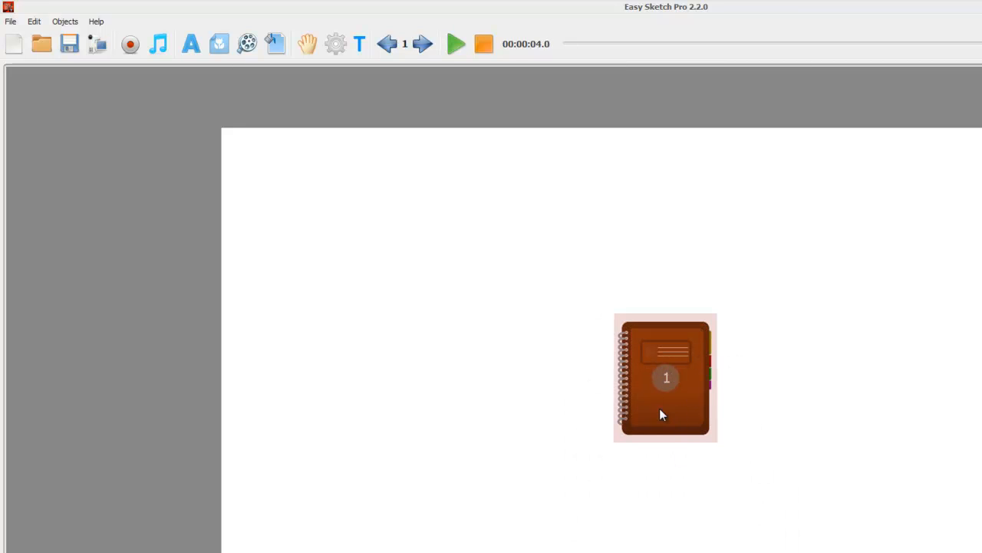
pyautogui.moveTo(683, 369)
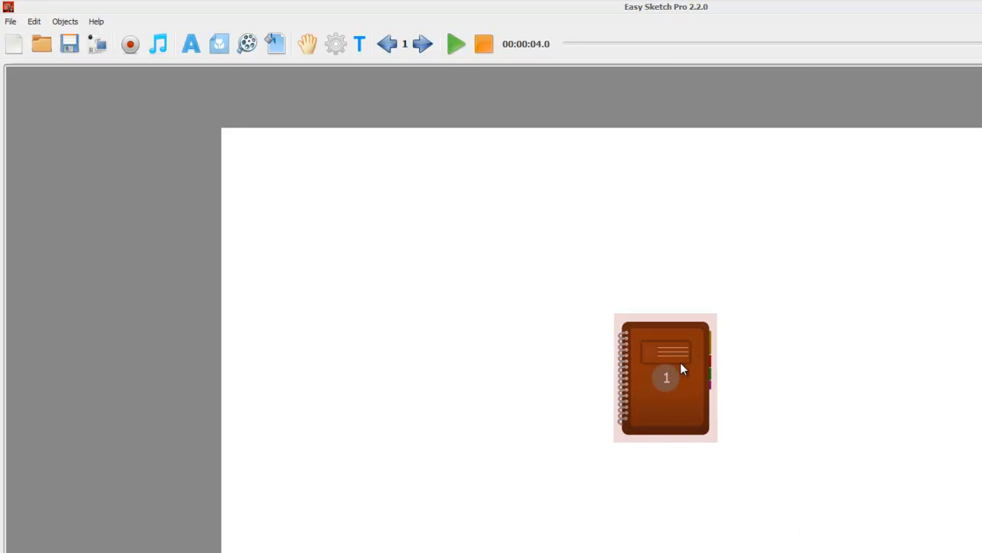
# Import the A_blue_and_chrome_clock SVG from the PC and place it beside the diary
pyautogui.click(666, 378)
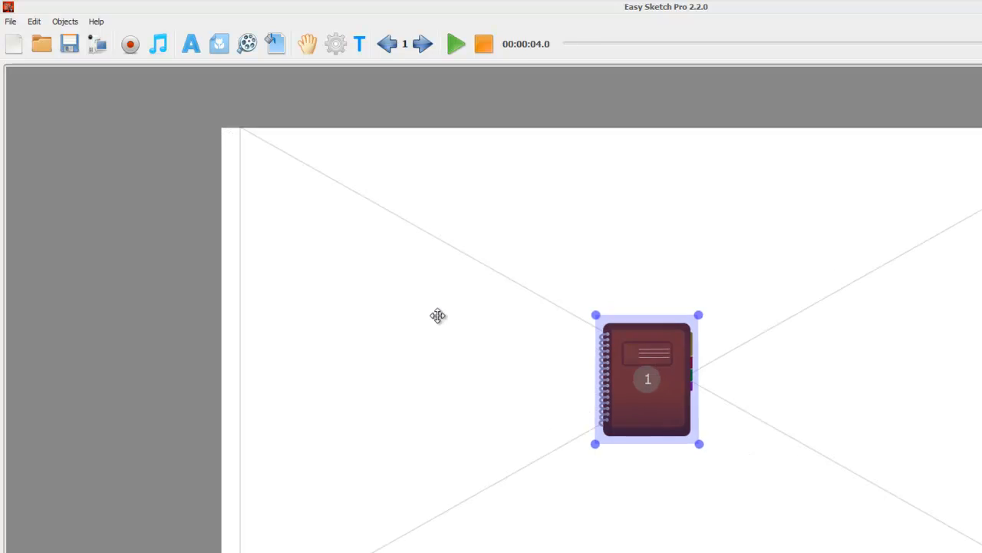
pyautogui.click(218, 43)
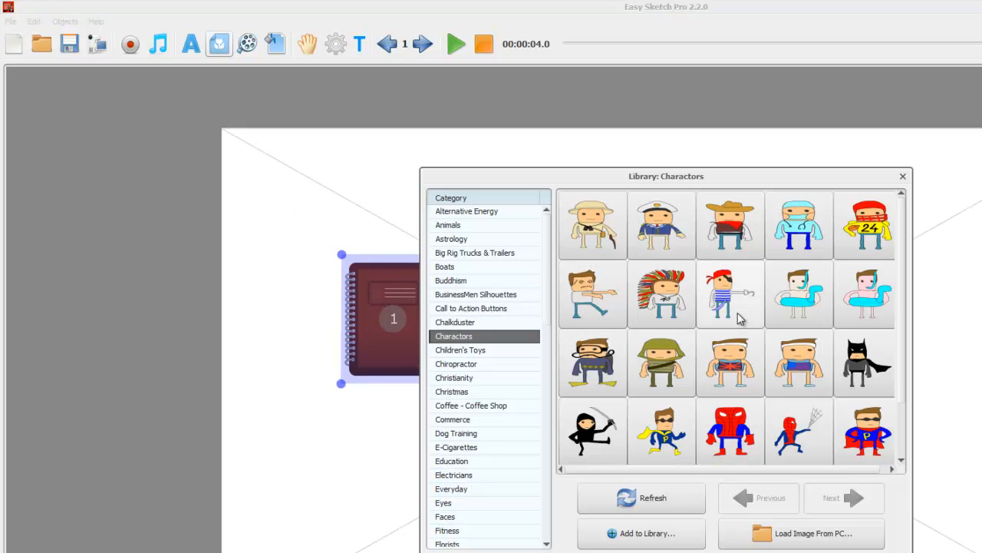
pyautogui.click(801, 533)
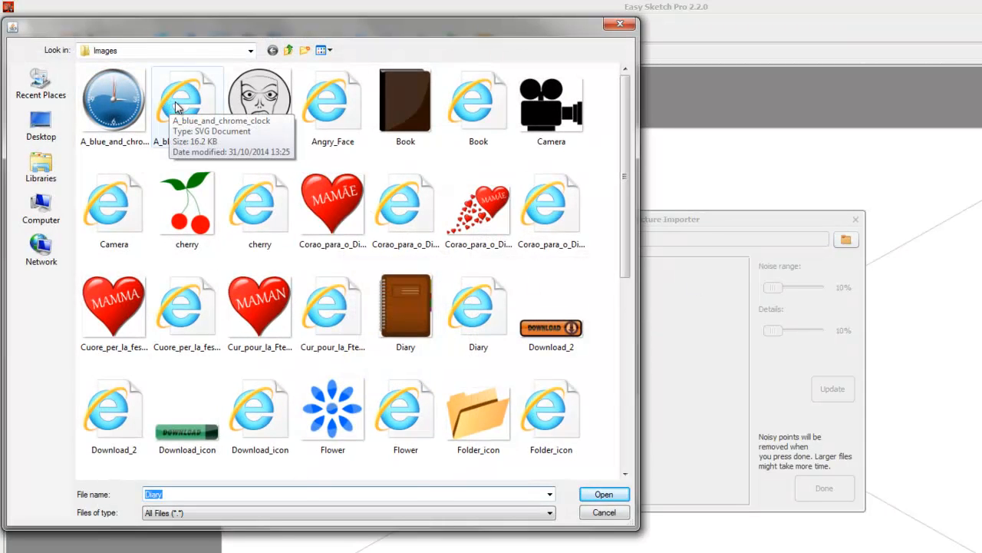
pyautogui.click(188, 98)
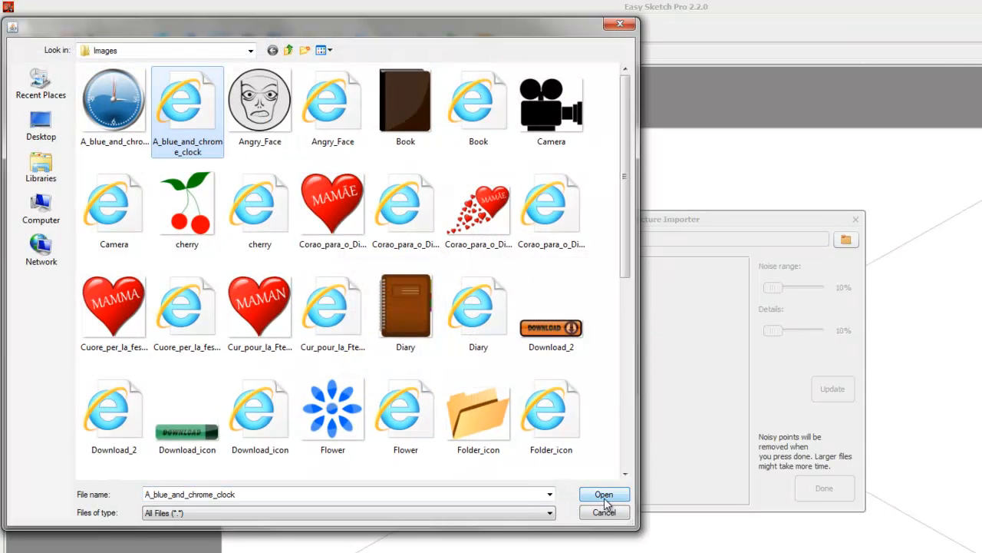
pyautogui.click(605, 494)
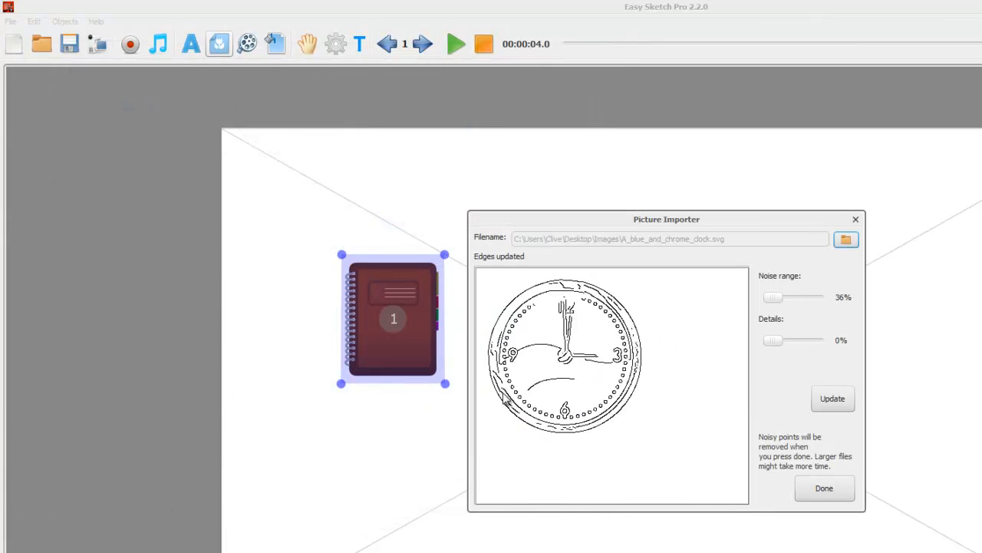
pyautogui.moveTo(495, 401)
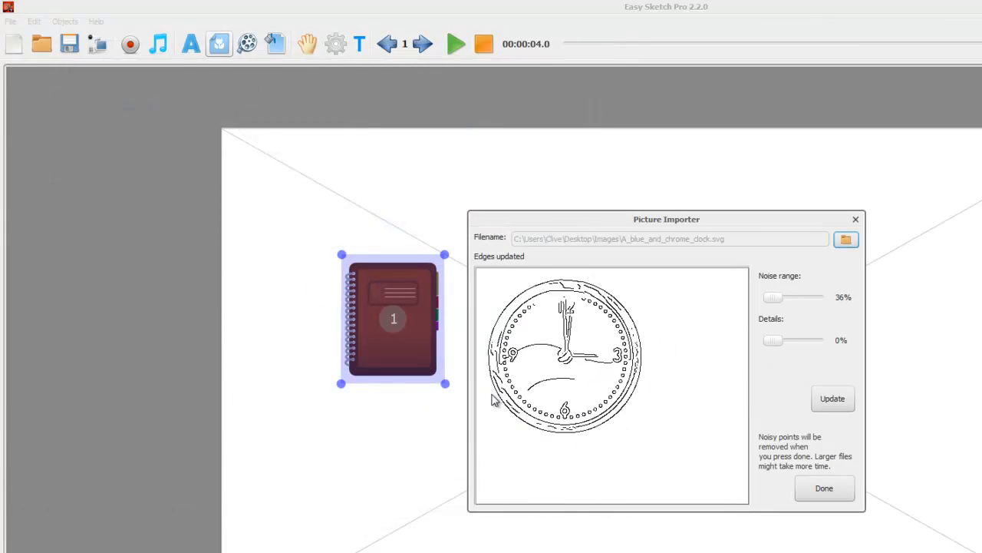
pyautogui.click(823, 488)
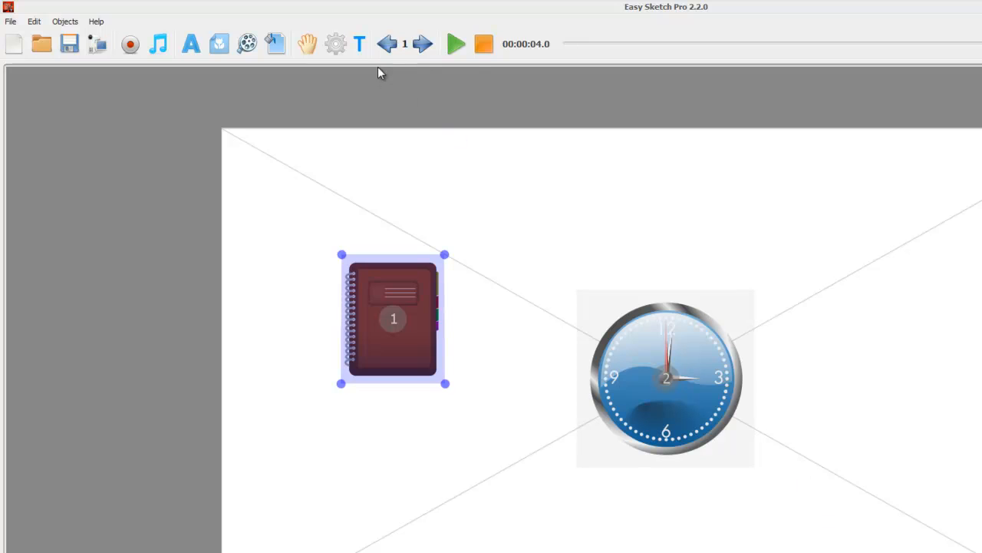
# Review the scene with the diary and clock before switching to the members' page
pyautogui.click(455, 43)
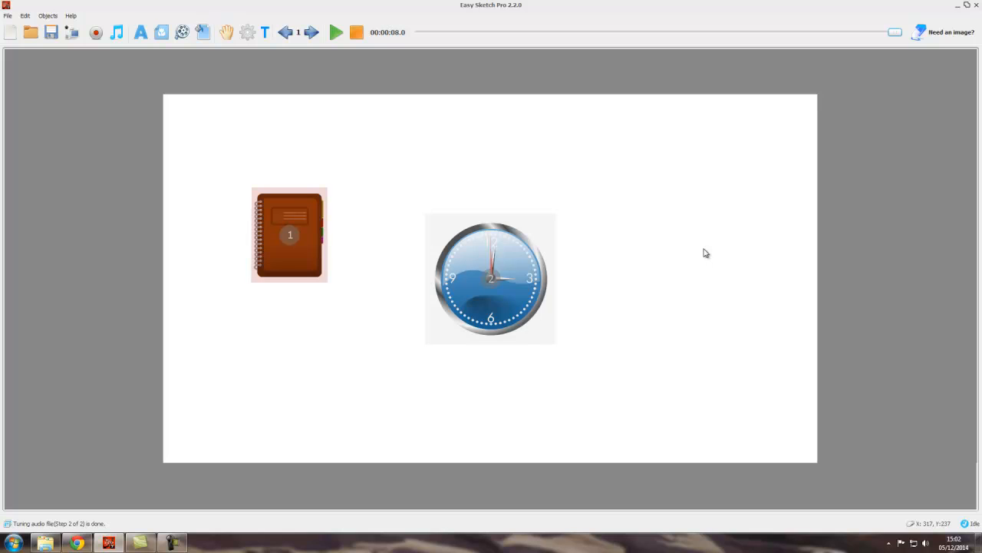
pyautogui.moveTo(570, 301)
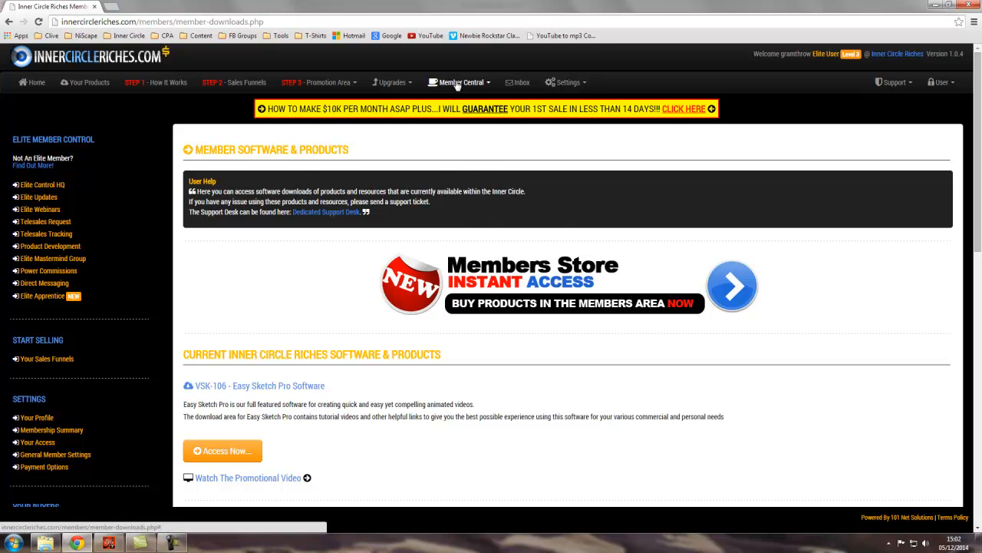
# Access the Easy Sketch Pro Software area and its help on converting images for Easy Sketch
pyautogui.click(458, 82)
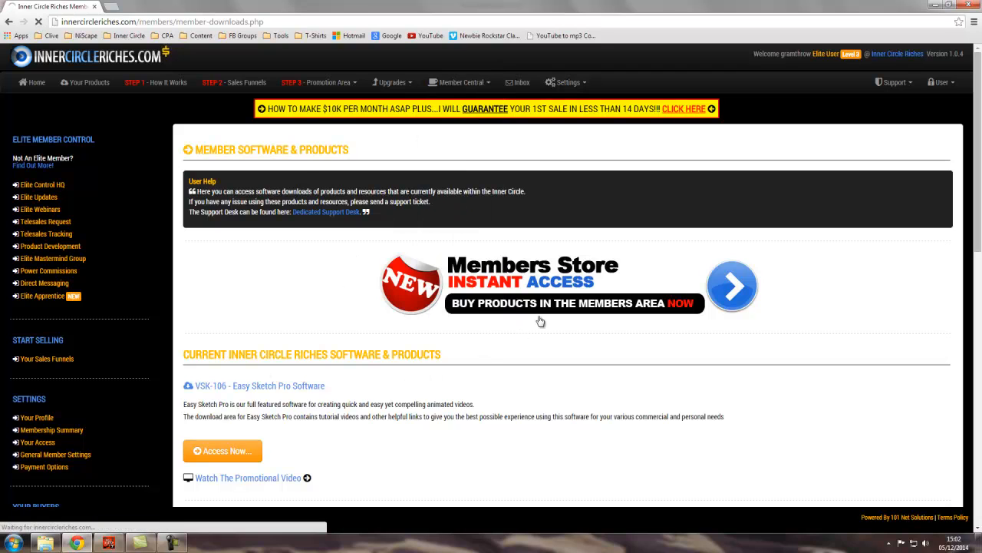
pyautogui.click(222, 451)
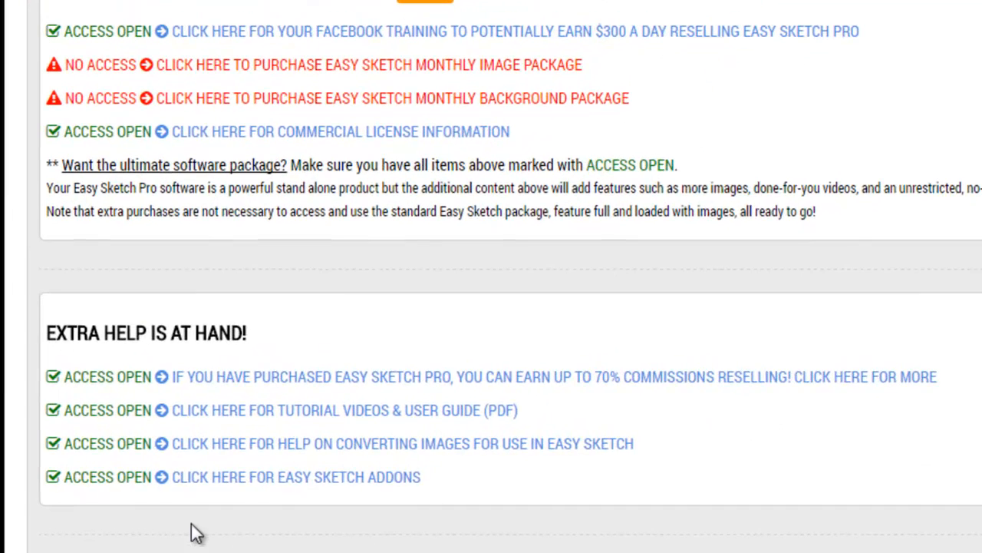
pyautogui.moveTo(147, 451)
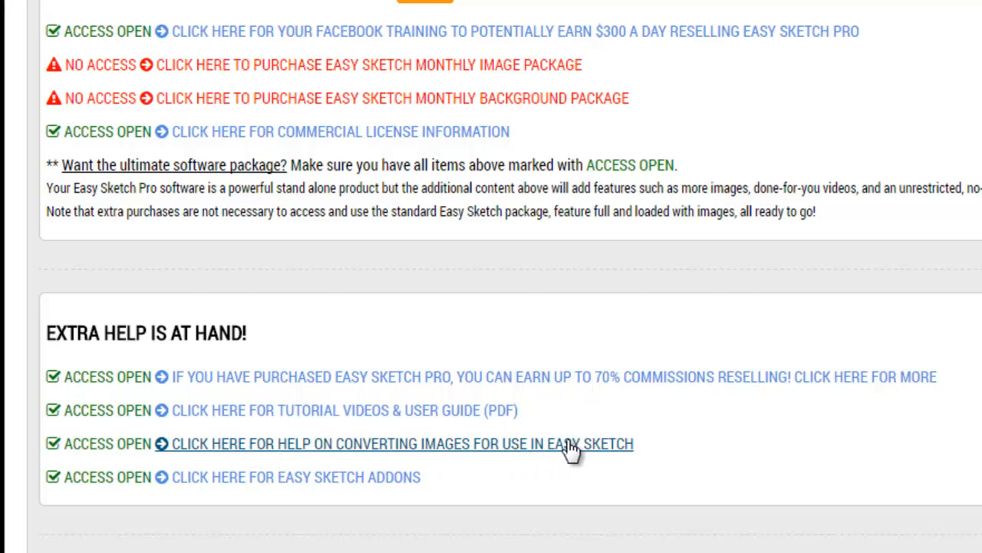
pyautogui.moveTo(437, 457)
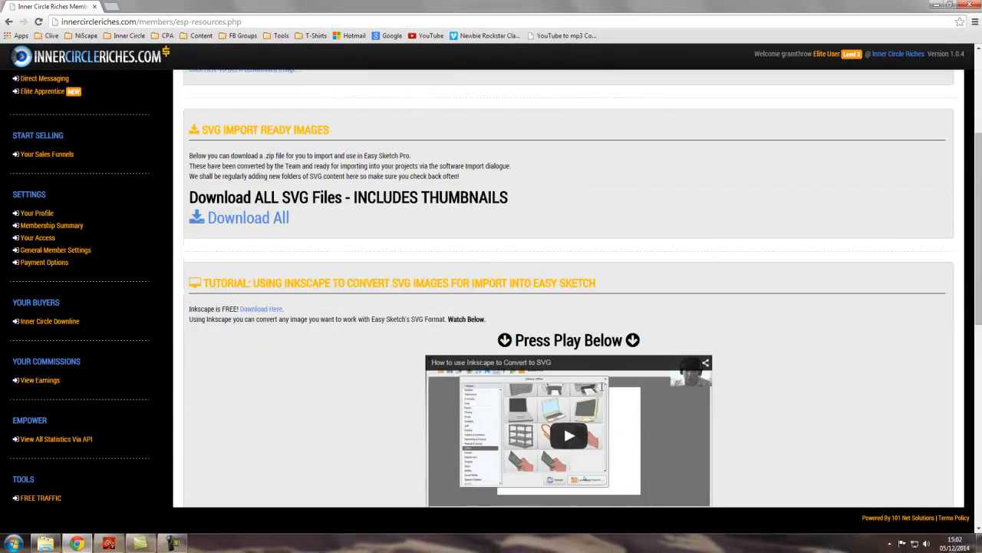
pyautogui.scroll(-3)
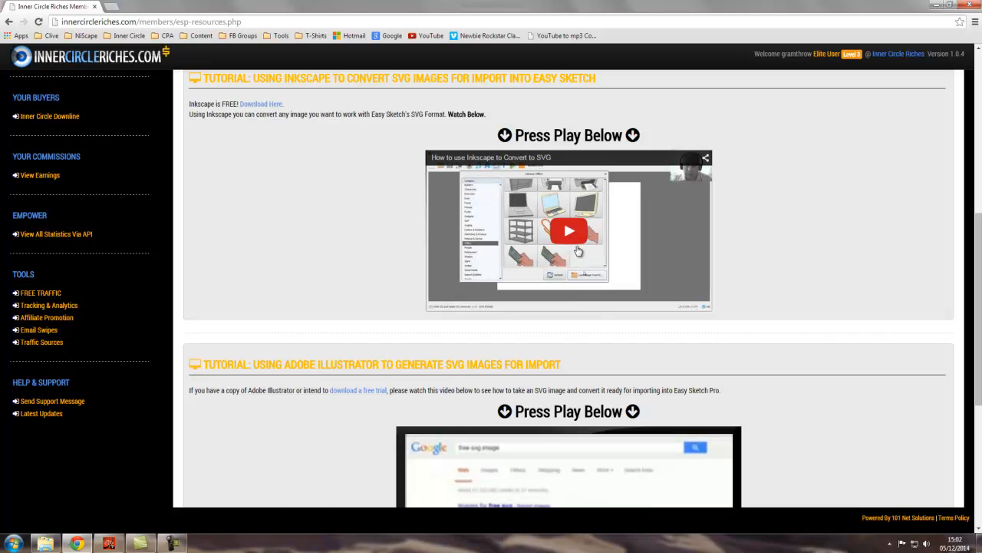
pyautogui.moveTo(602, 236)
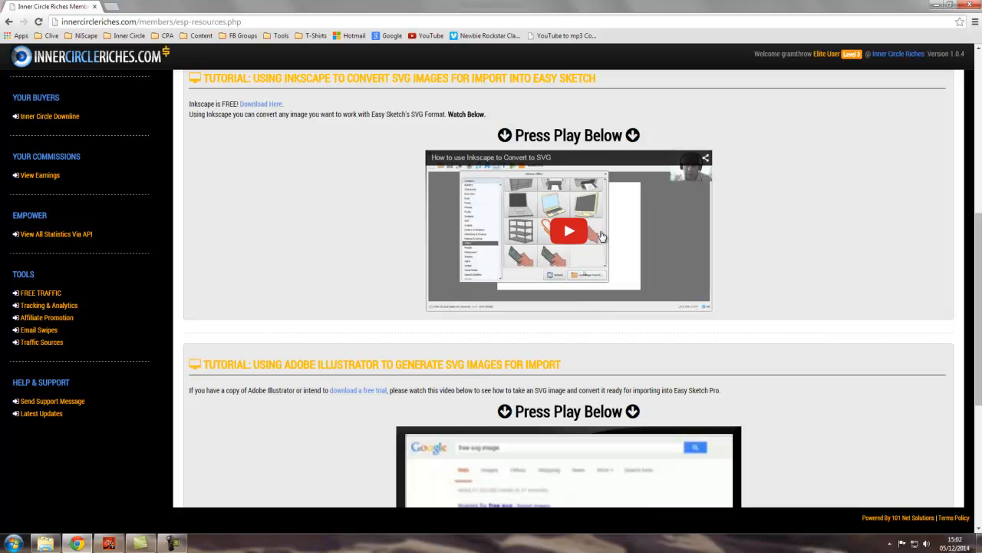
pyautogui.moveTo(544, 299)
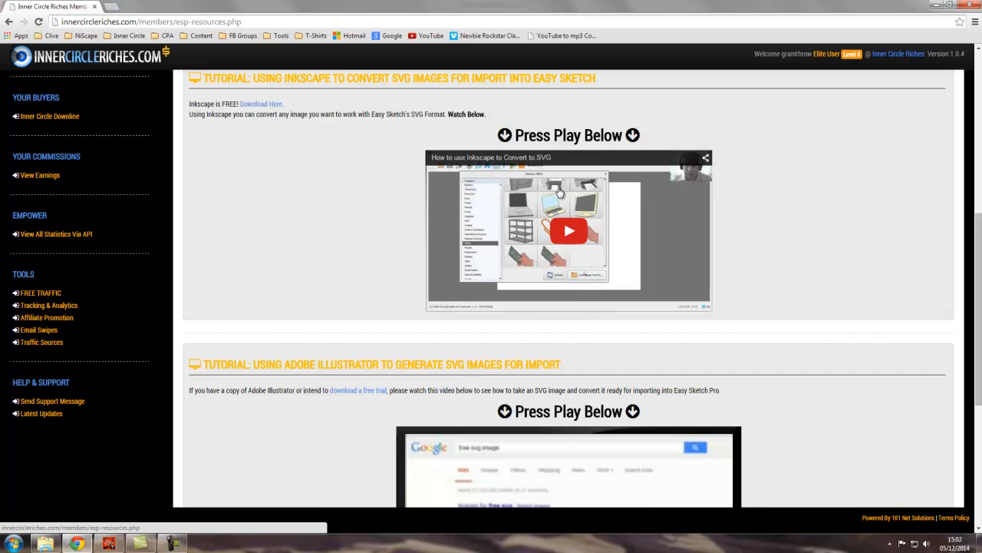
pyautogui.moveTo(540, 202)
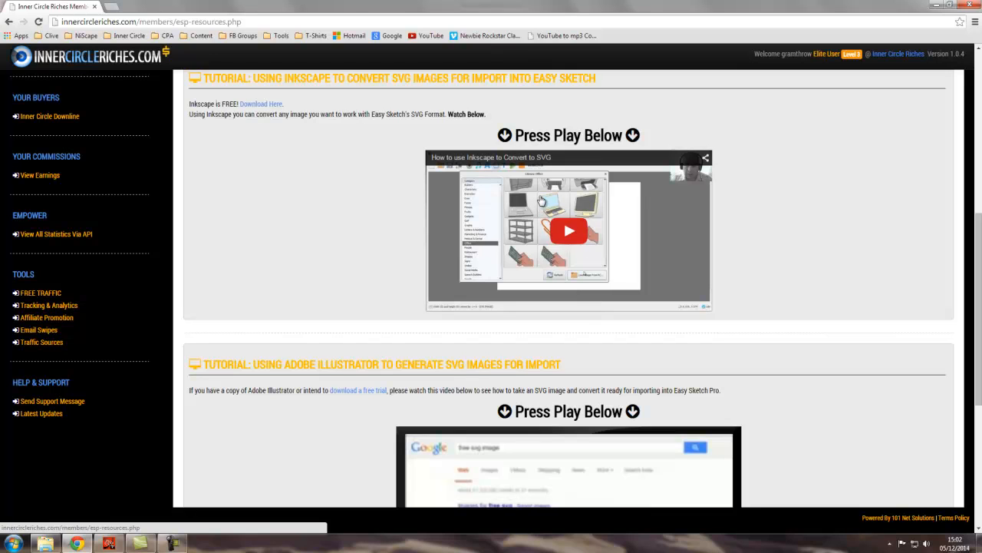
pyautogui.scroll(-3)
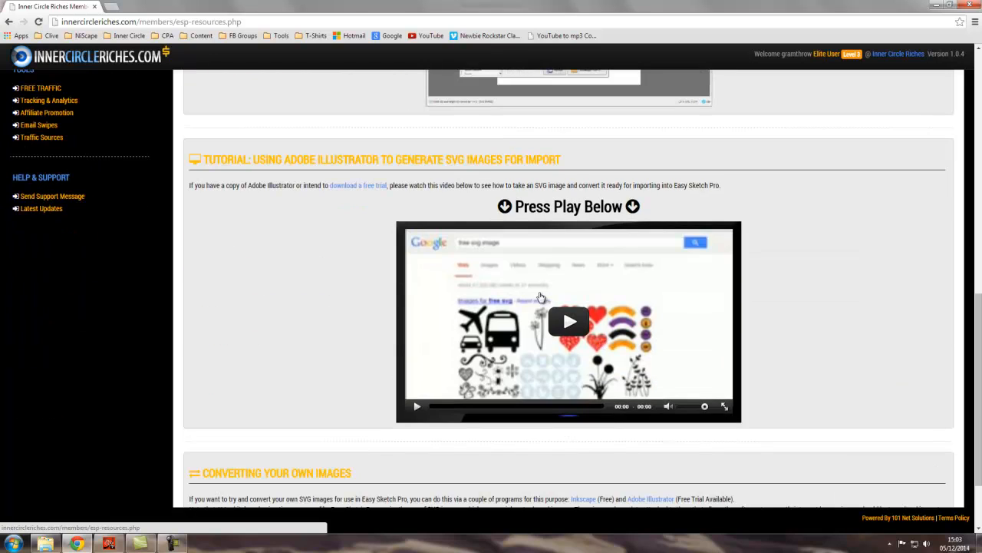
pyautogui.moveTo(571, 313)
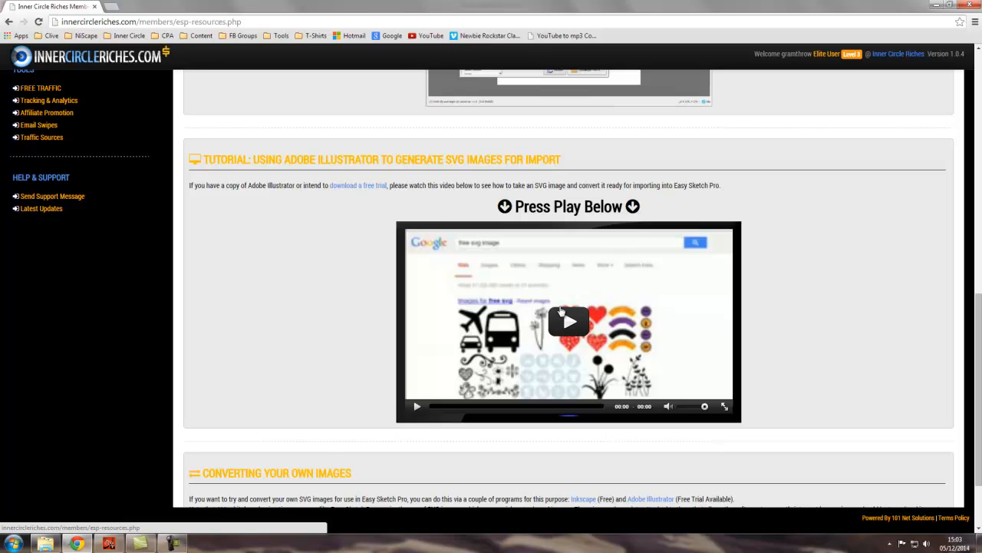
pyautogui.moveTo(503, 322)
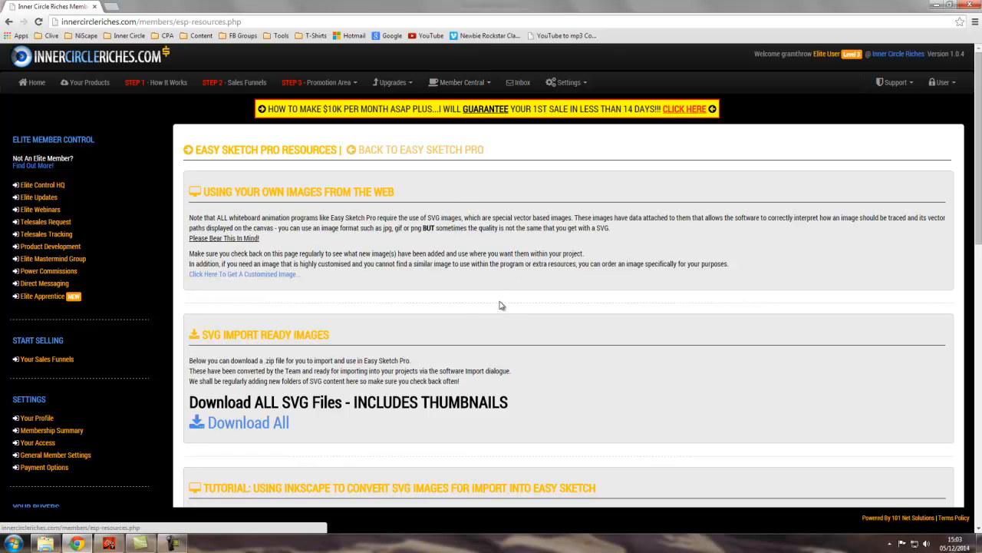
pyautogui.moveTo(477, 306)
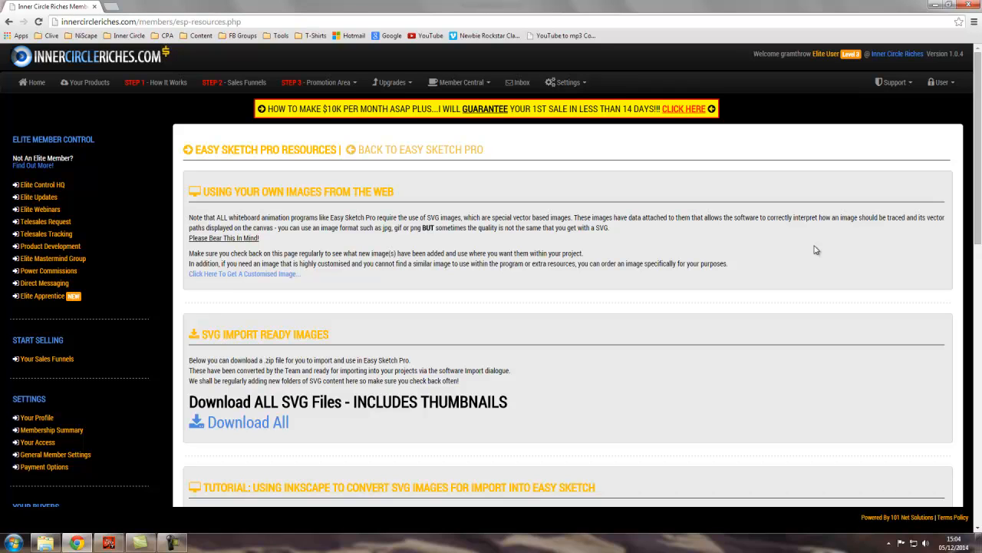
pyautogui.moveTo(718, 260)
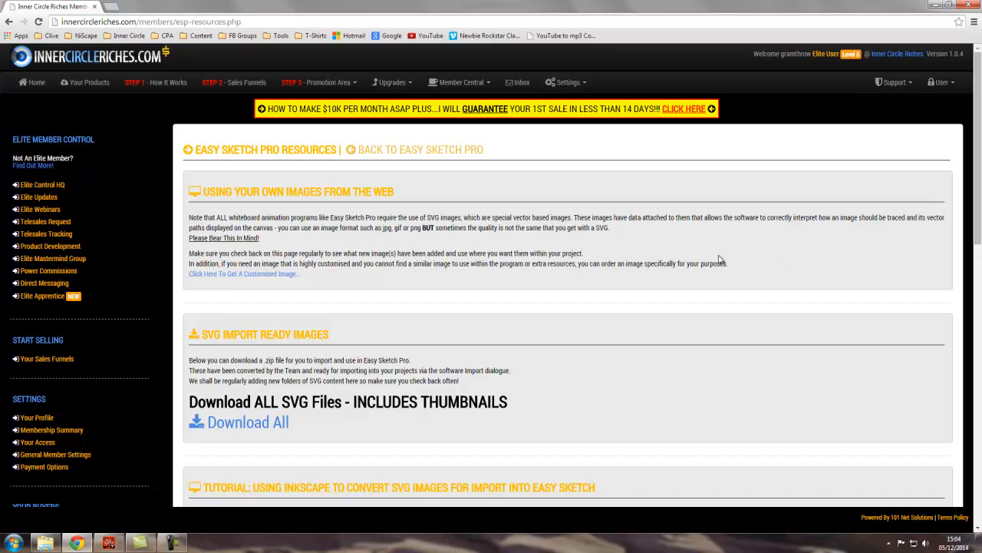
pyautogui.moveTo(740, 247)
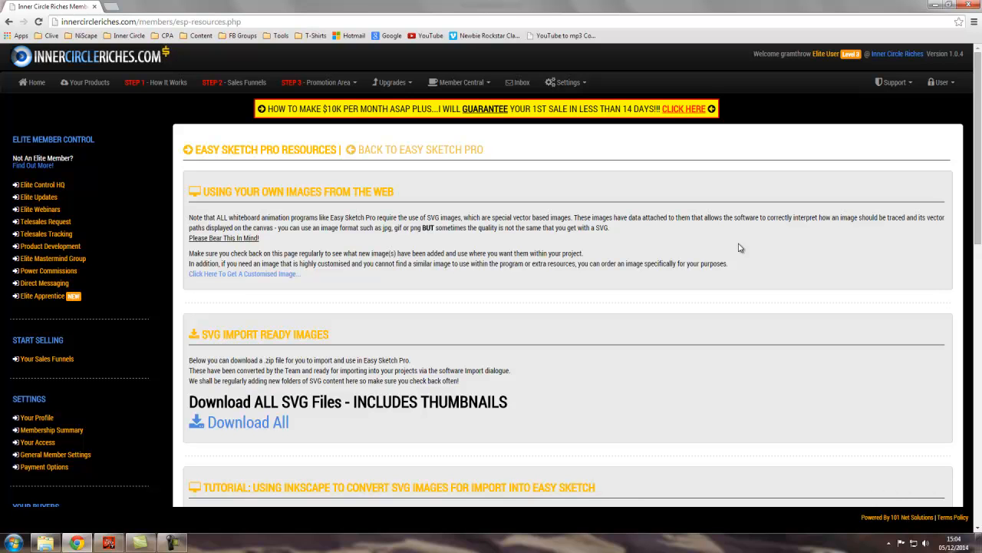